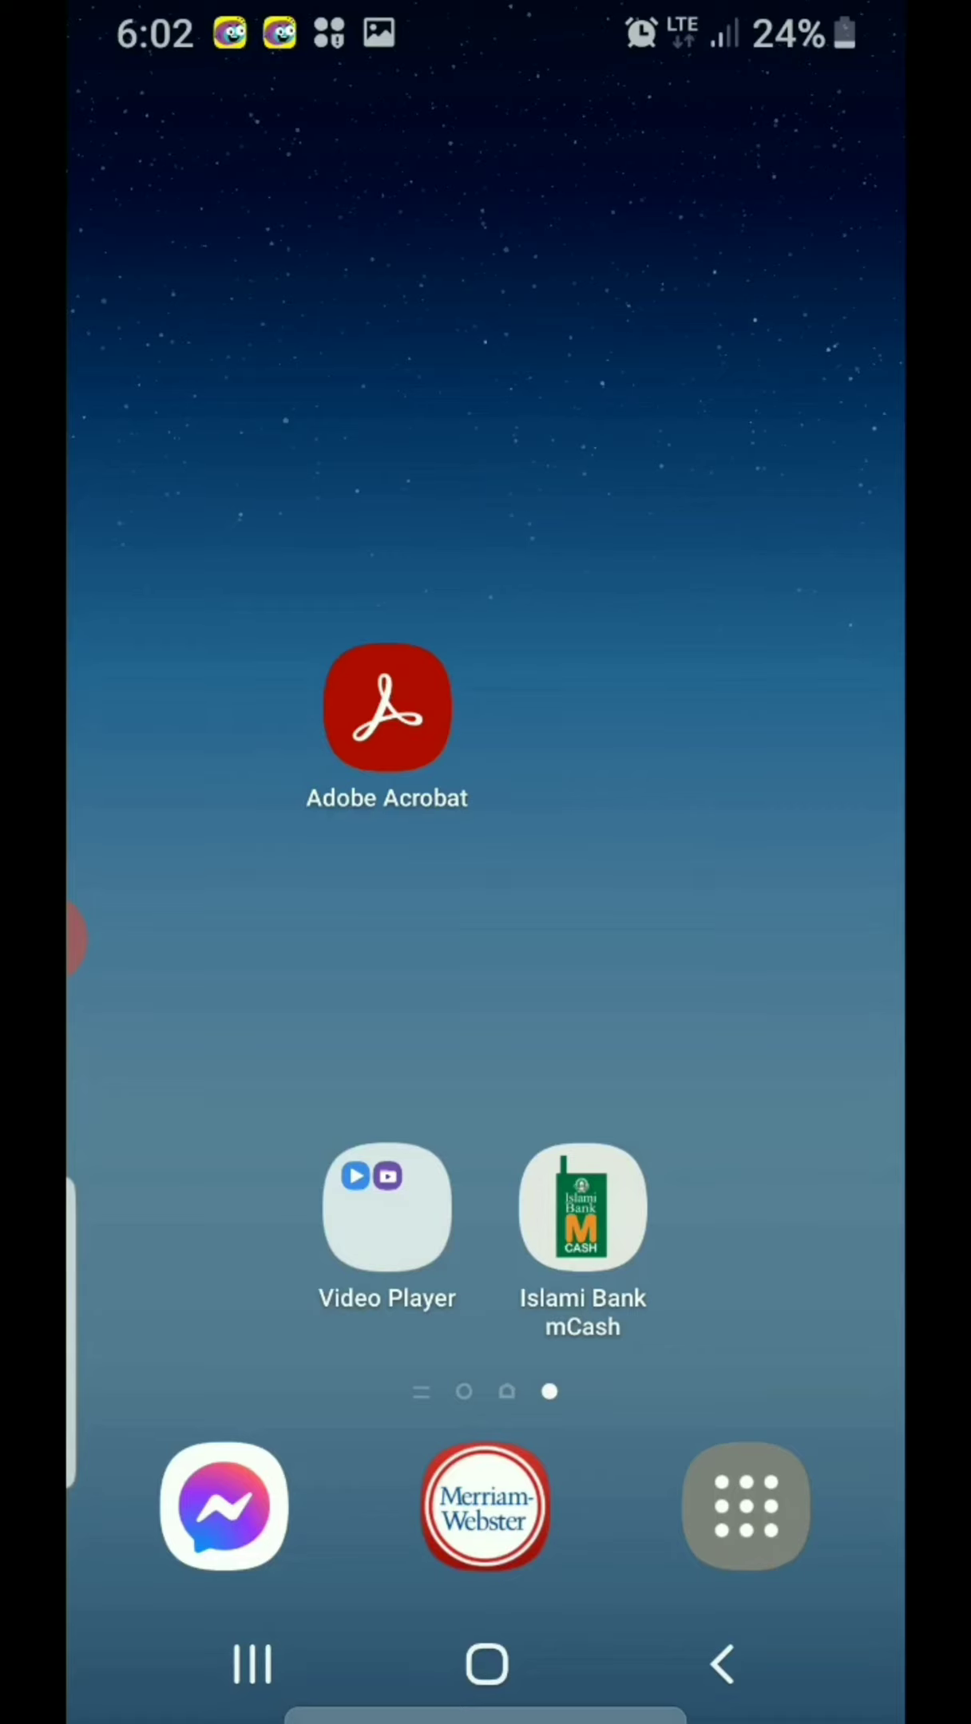
- Launch Acrobat, load the Welcome PDF from Recent and dismiss the Liquid Mode tip
{"action": "left_click", "coordinate": [386, 707]}
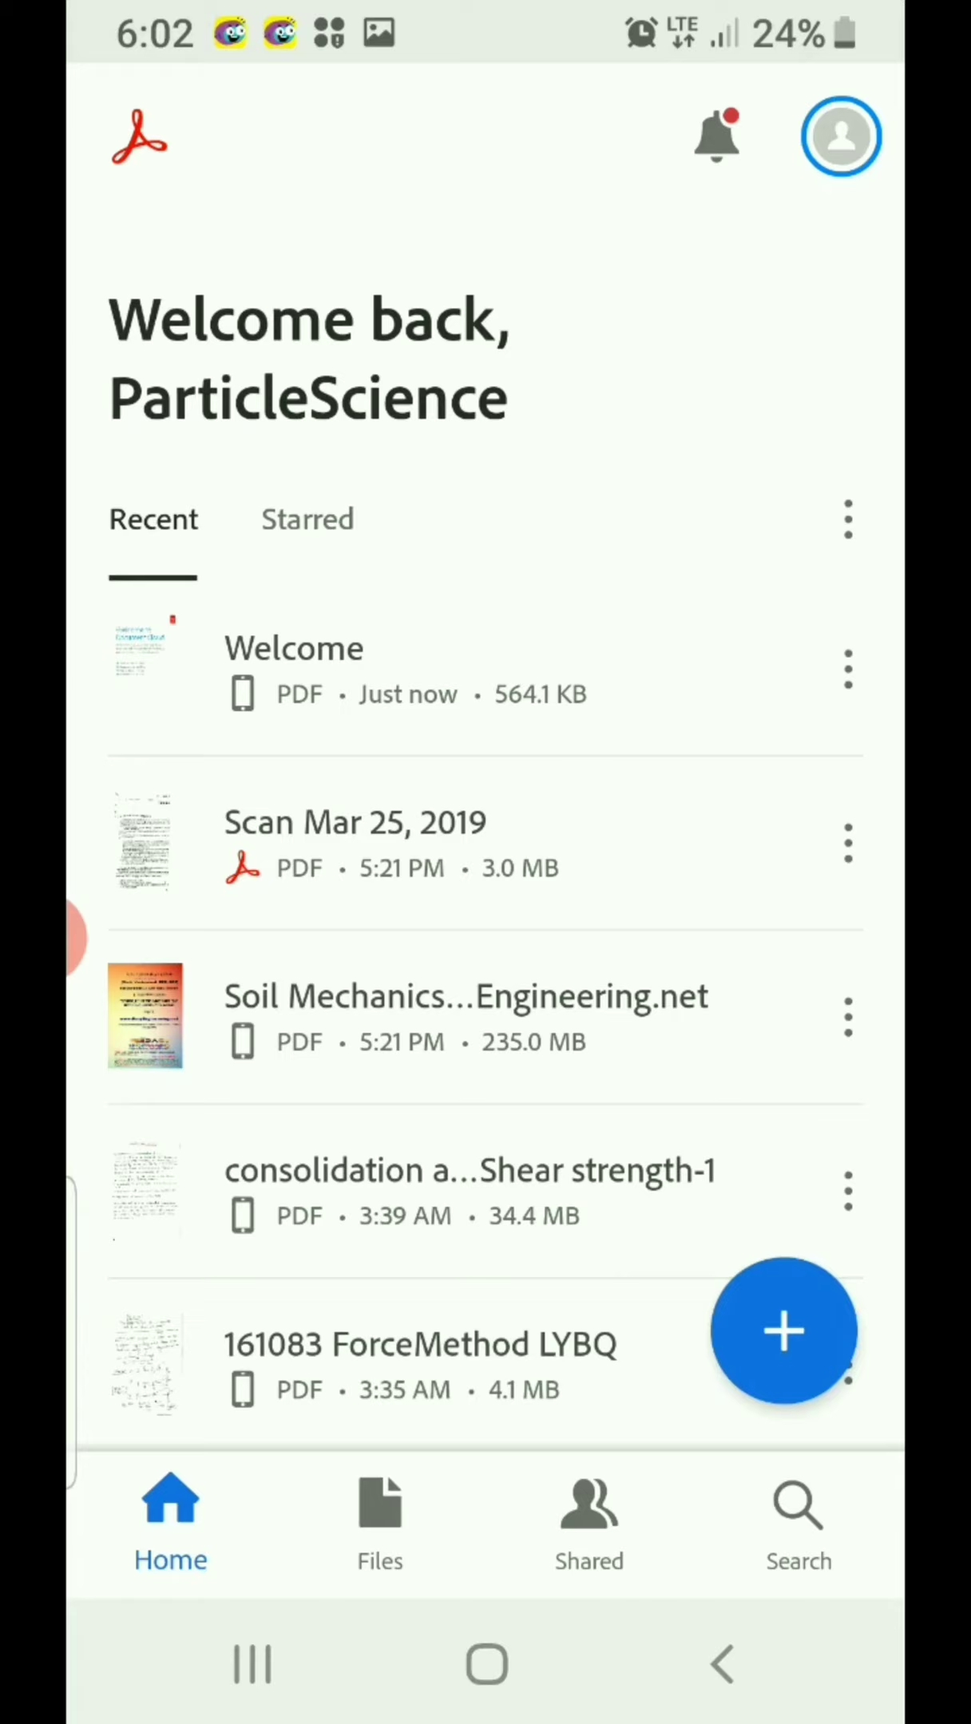
{"action": "left_click", "coordinate": [294, 648]}
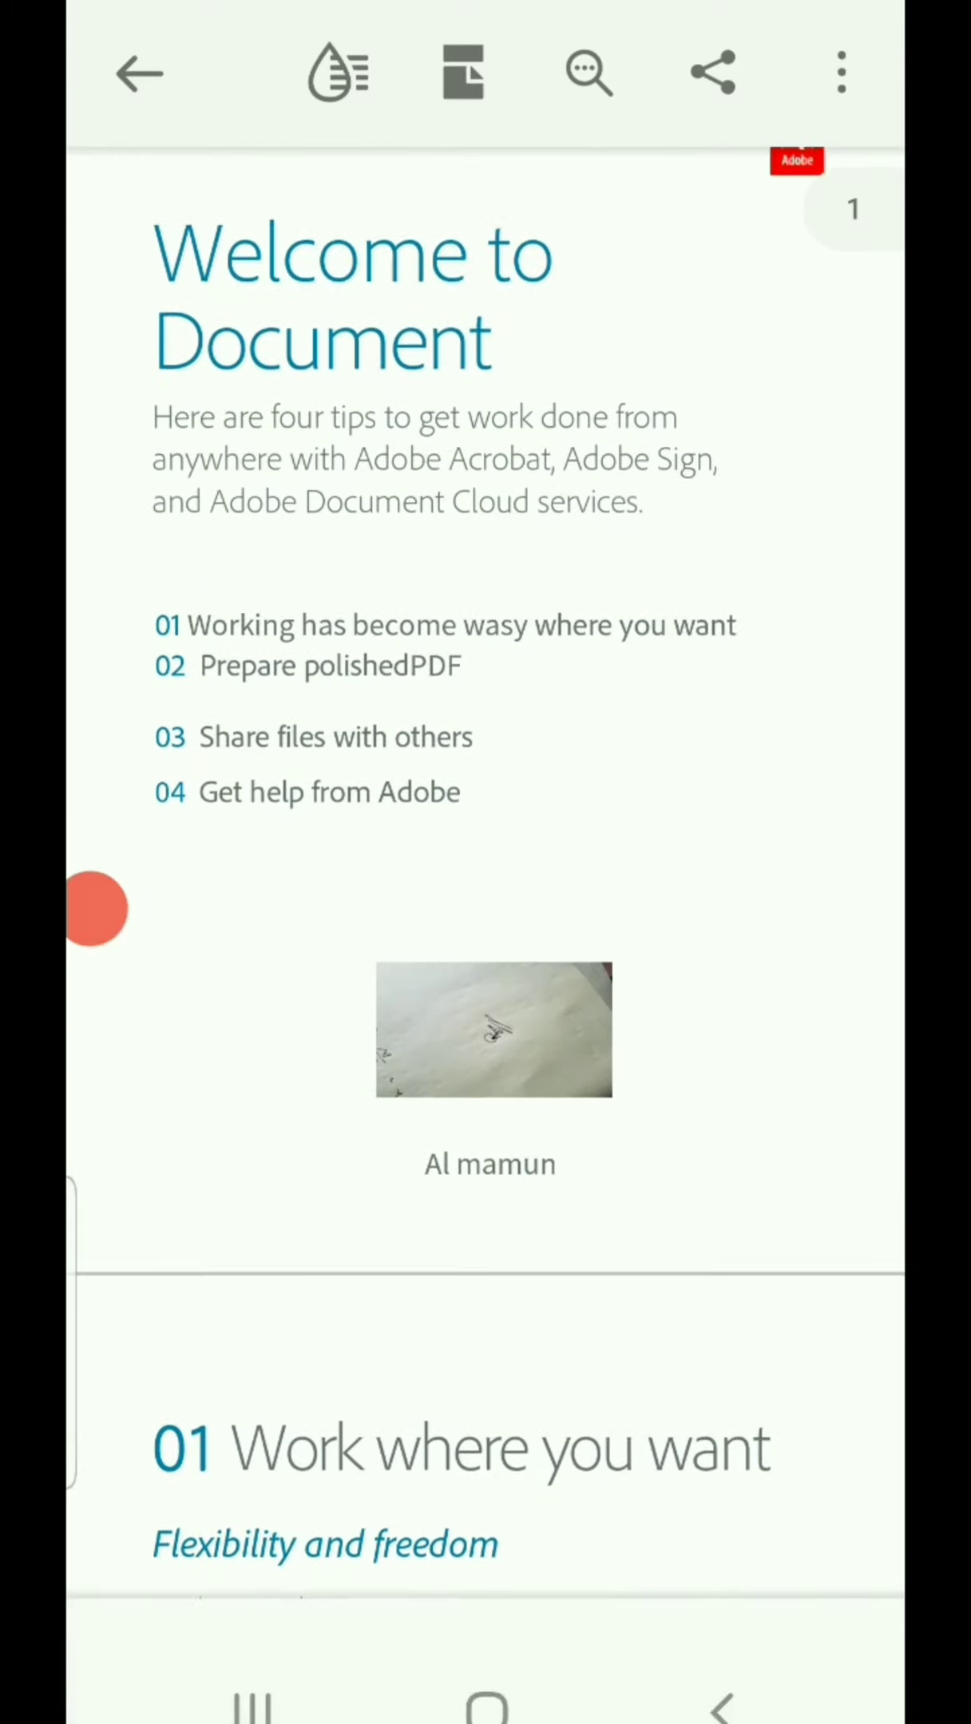
{"action": "left_click", "coordinate": [842, 72]}
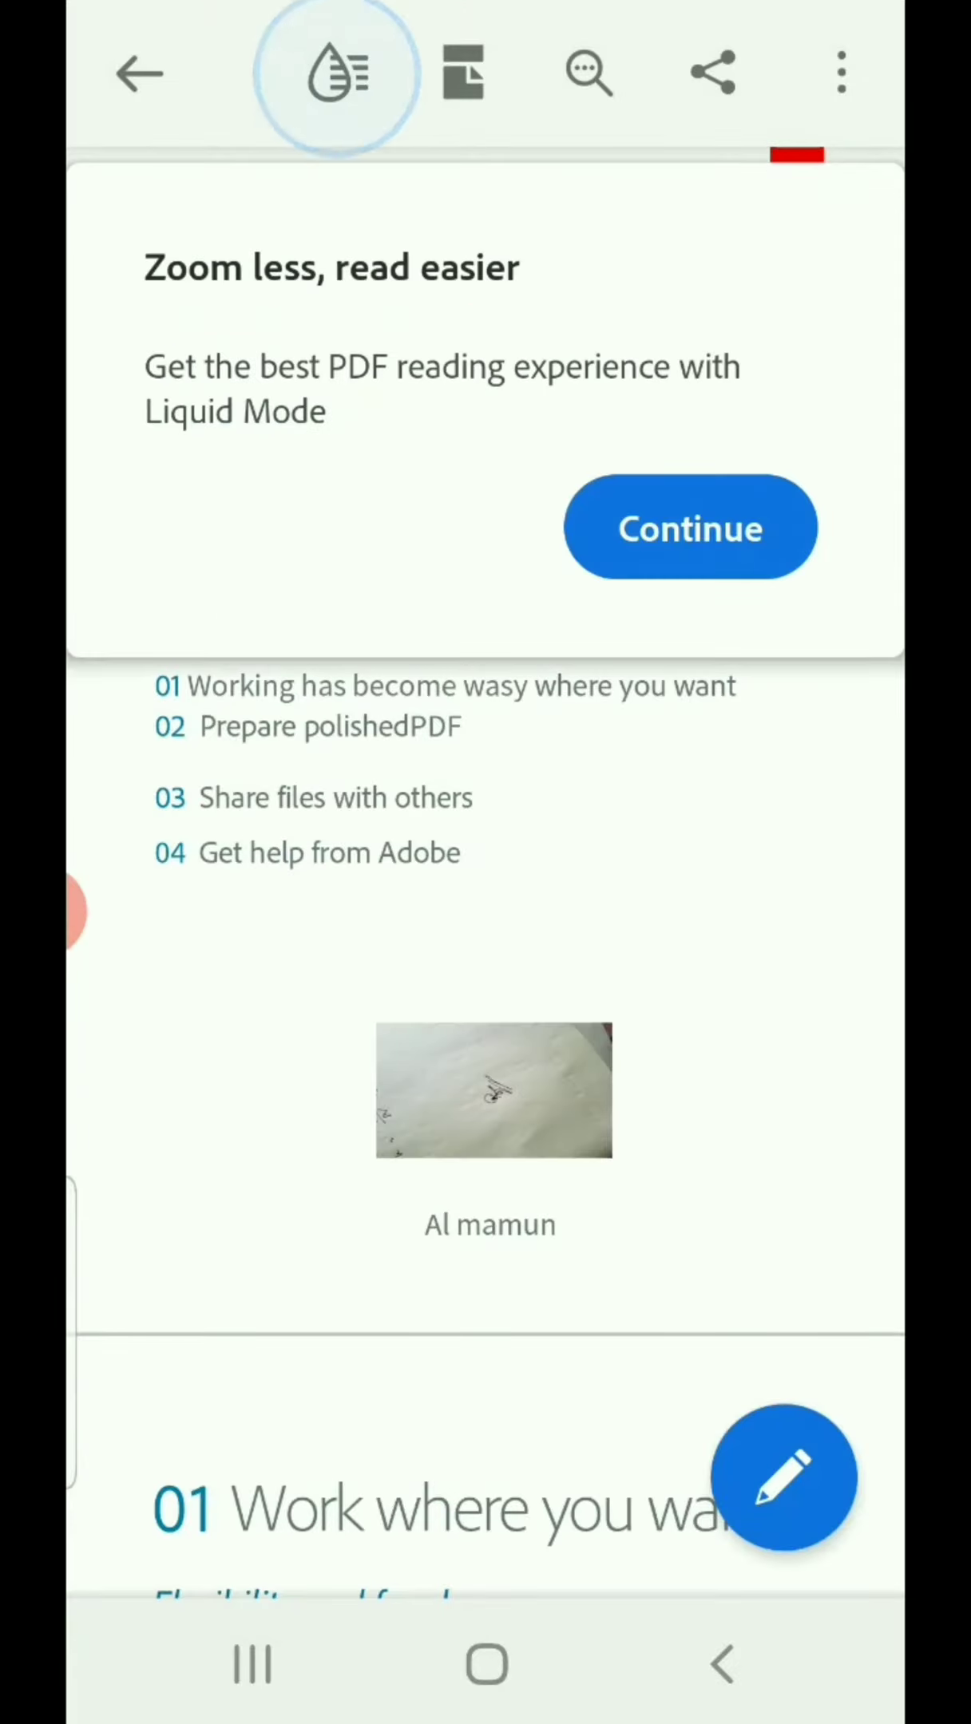
{"action": "left_click", "coordinate": [689, 526]}
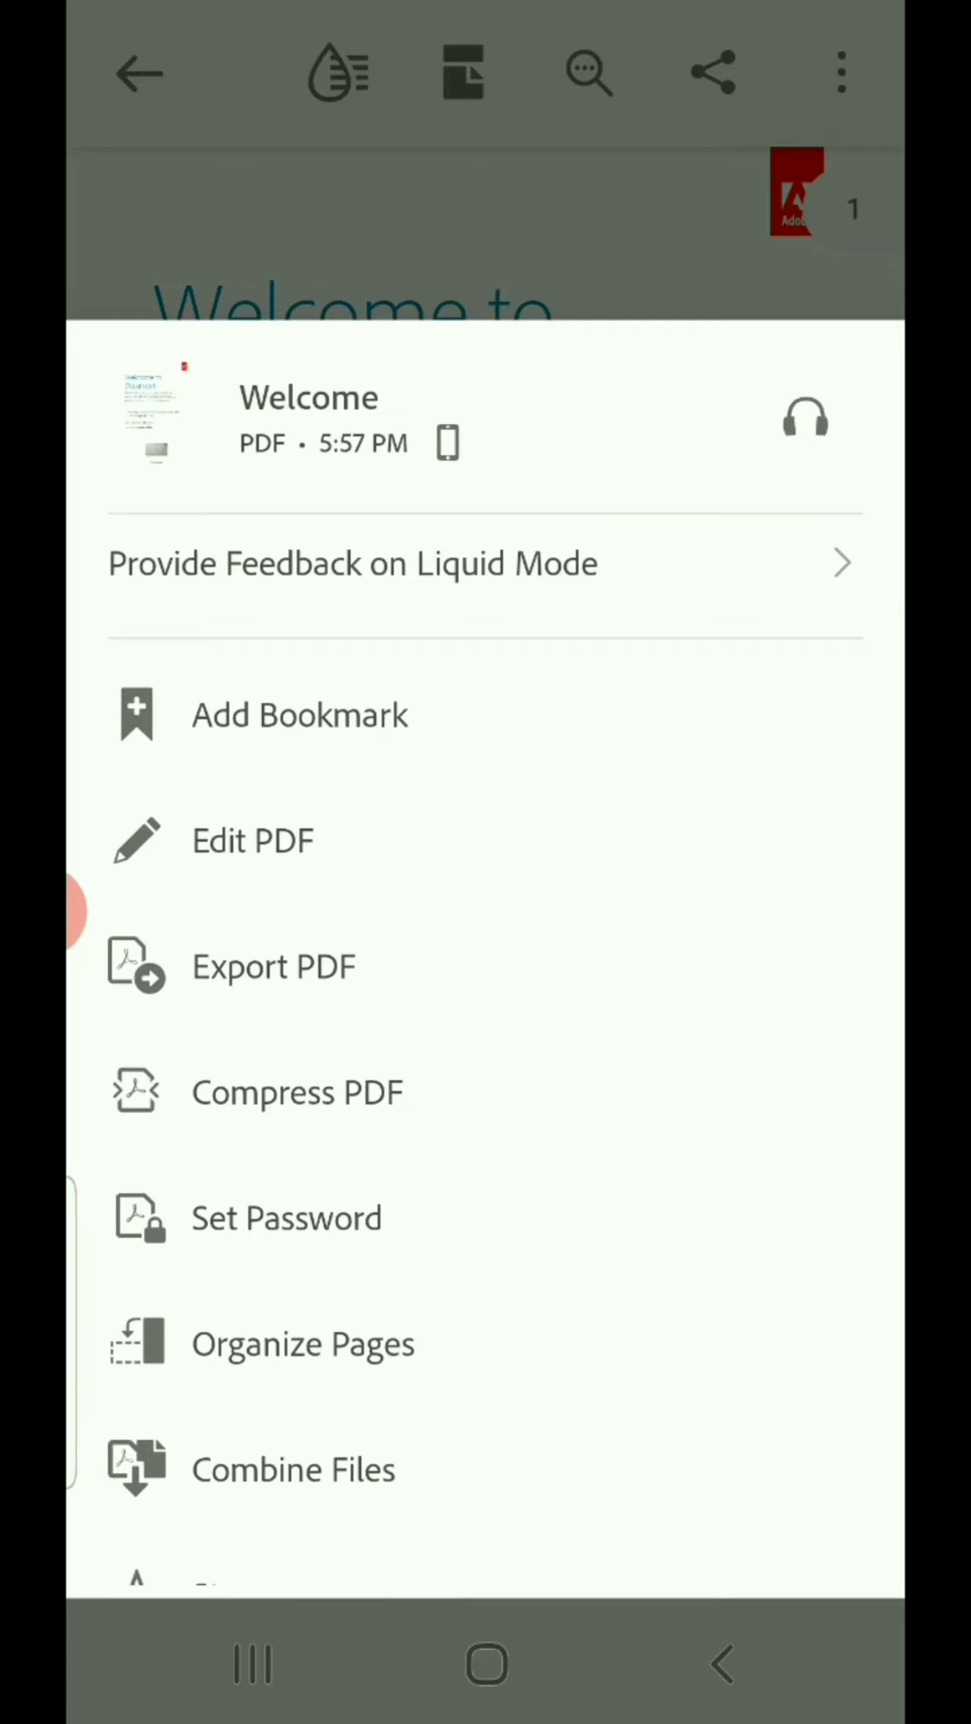
- Switch the Welcome PDF into Edit PDF mode
{"action": "left_click", "coordinate": [252, 840]}
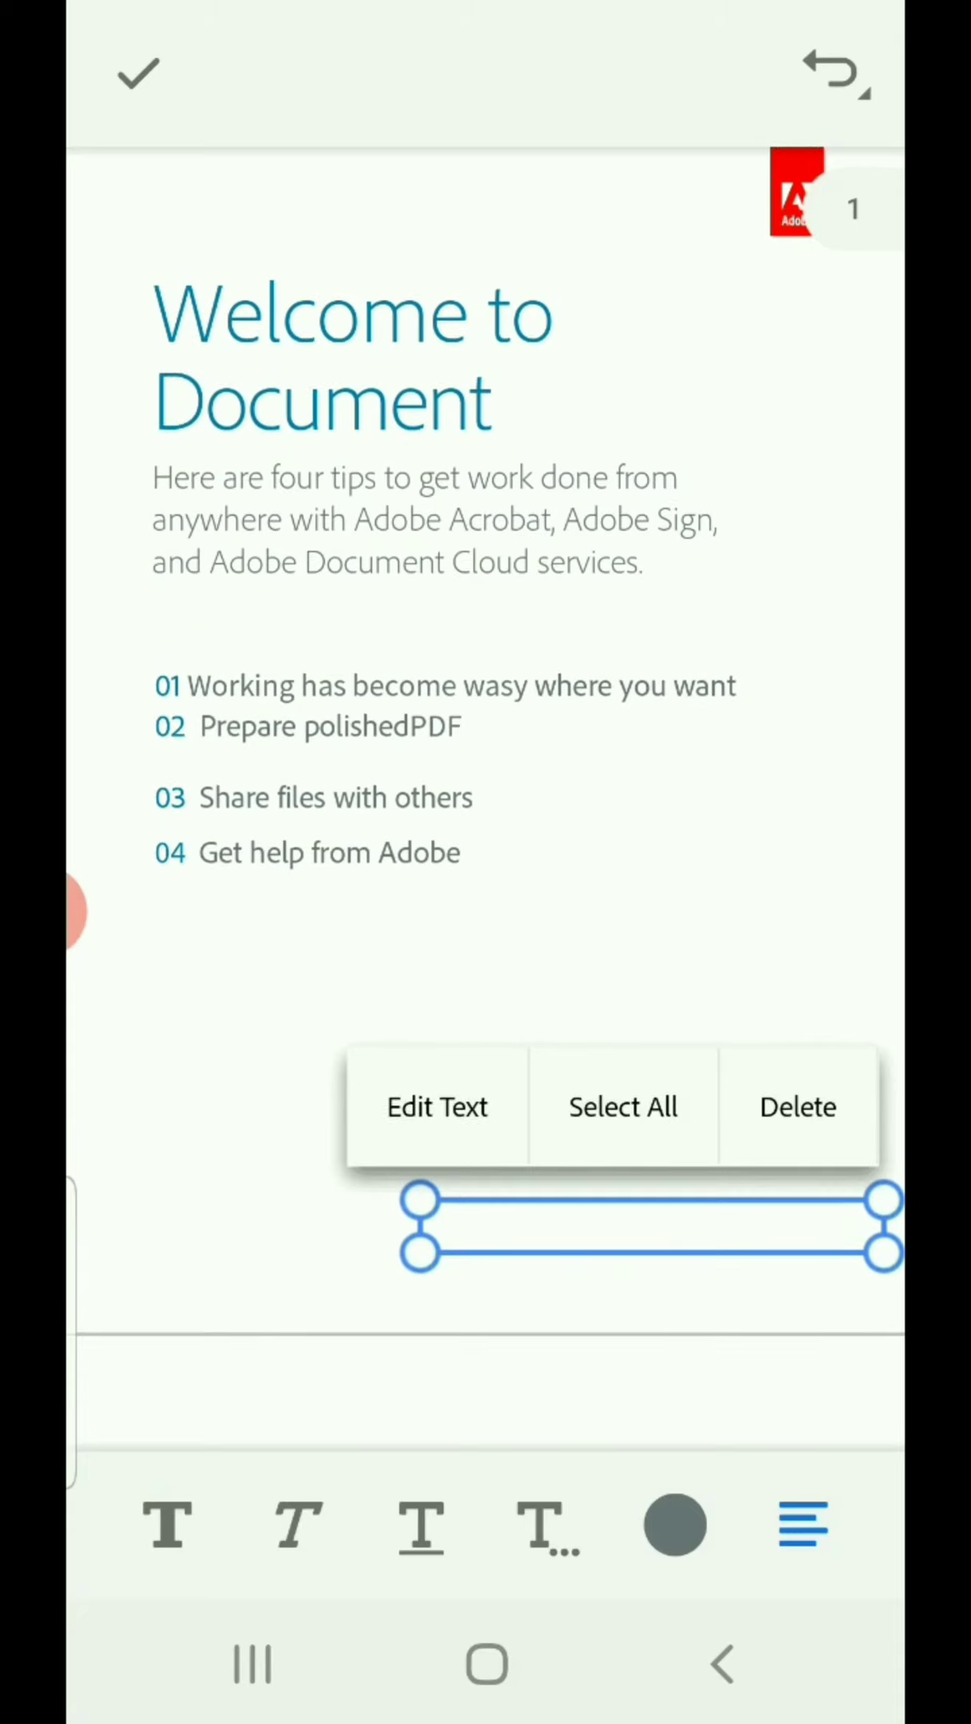
- Rewrite the title as 'Welcome to document' with 'Bangladesh,,, Dhaka' on a second line
{"action": "left_click", "coordinate": [352, 351]}
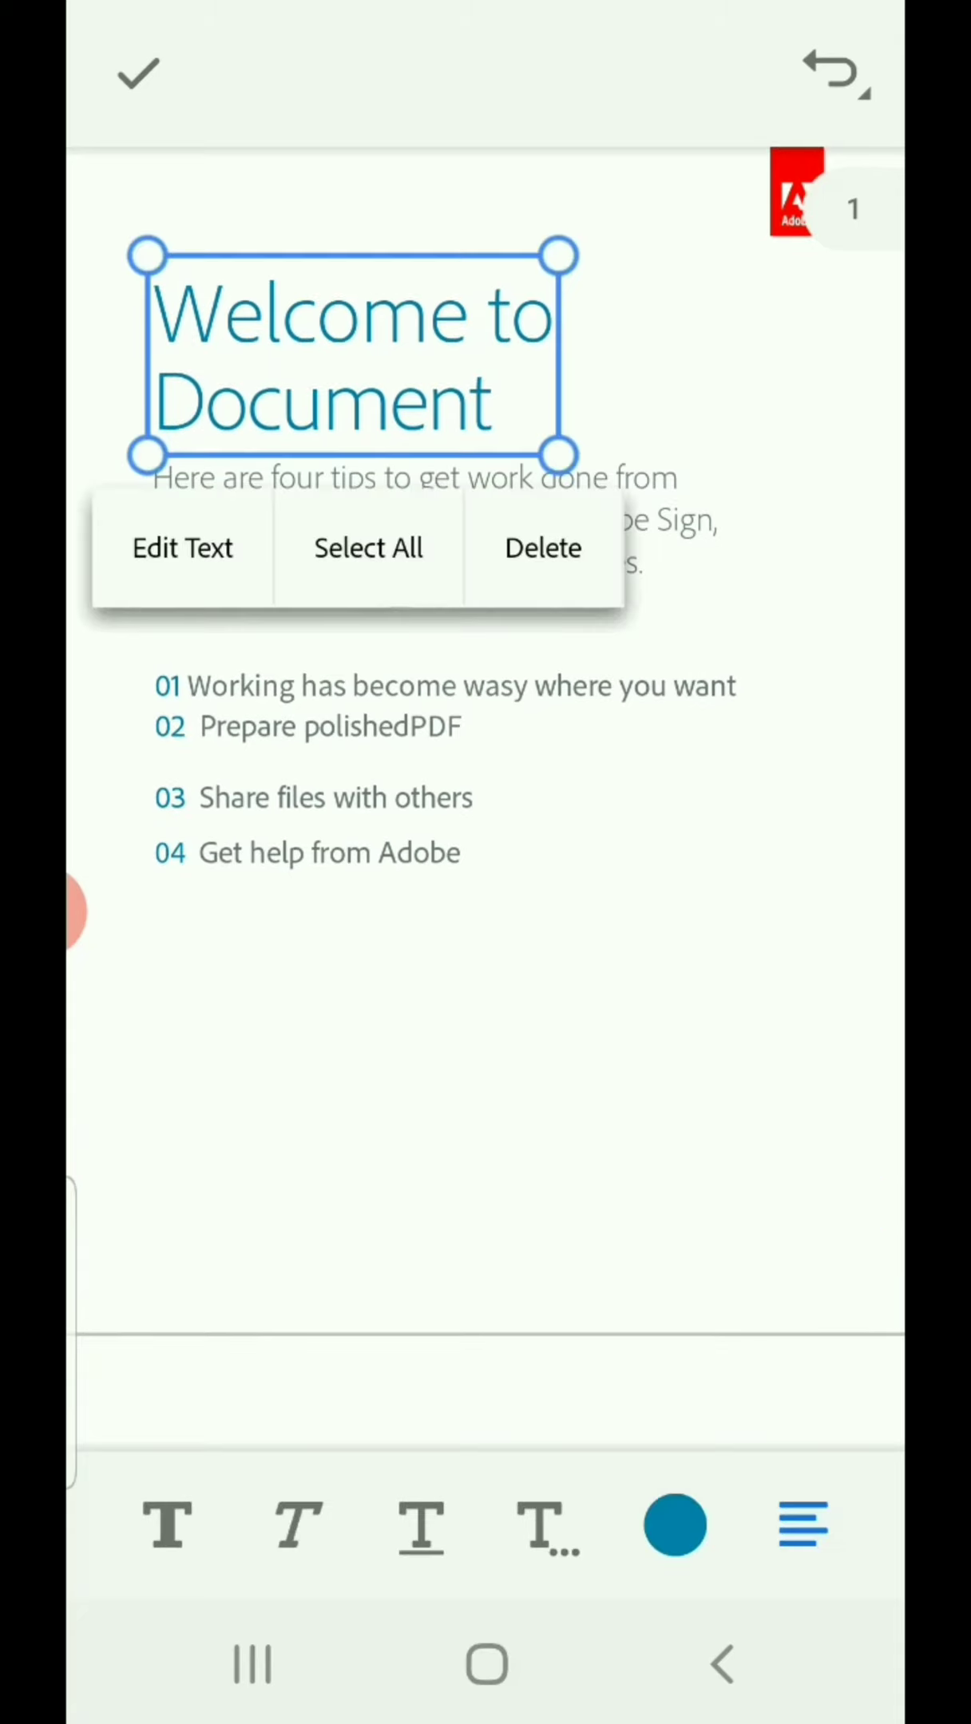
{"action": "left_click", "coordinate": [182, 548]}
{"action": "type", "text": "d"}
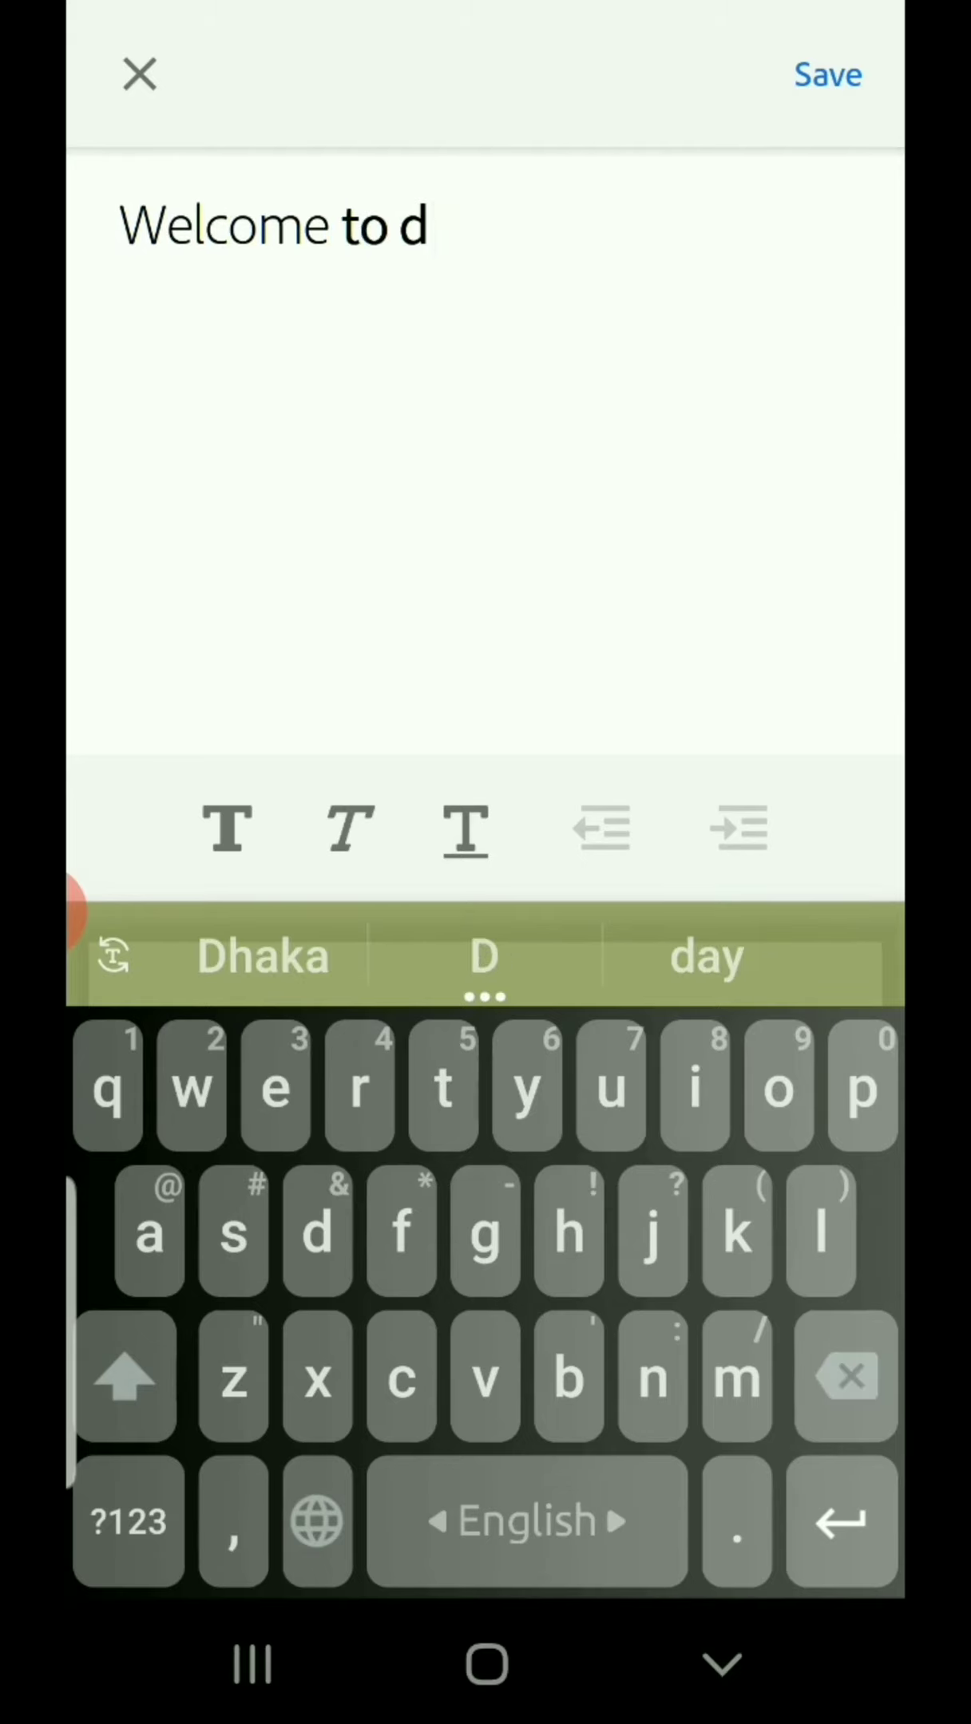
{"action": "type", "text": "ocum"}
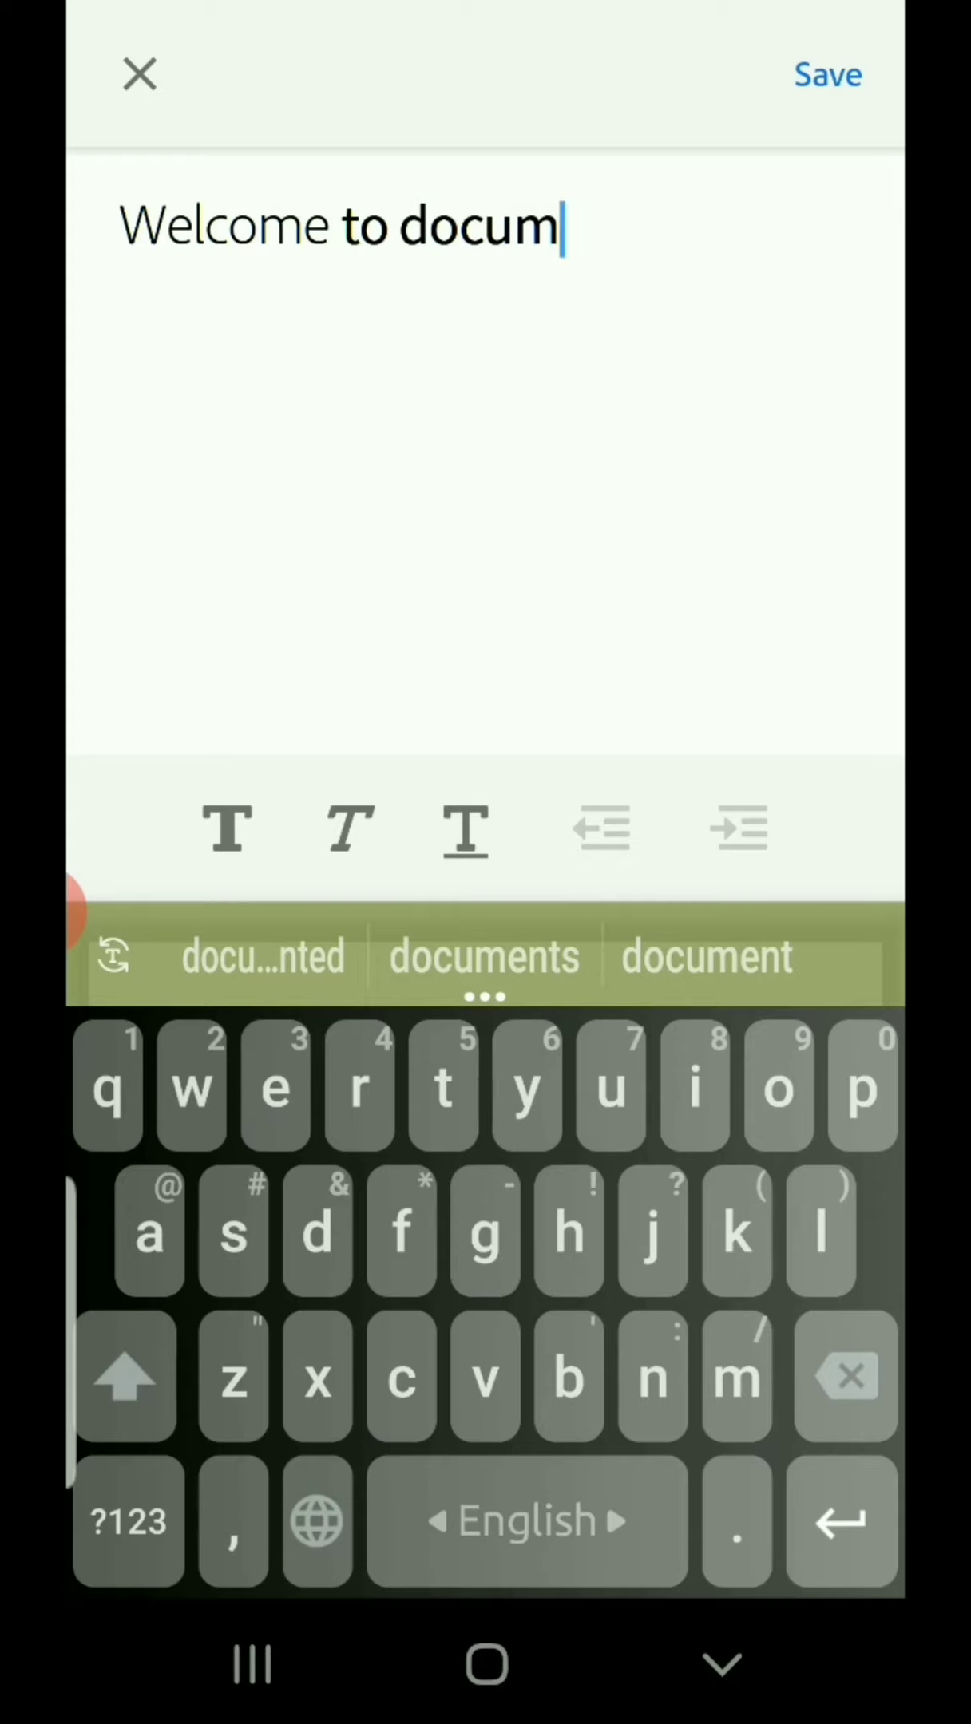
{"action": "type", "text": "ent"}
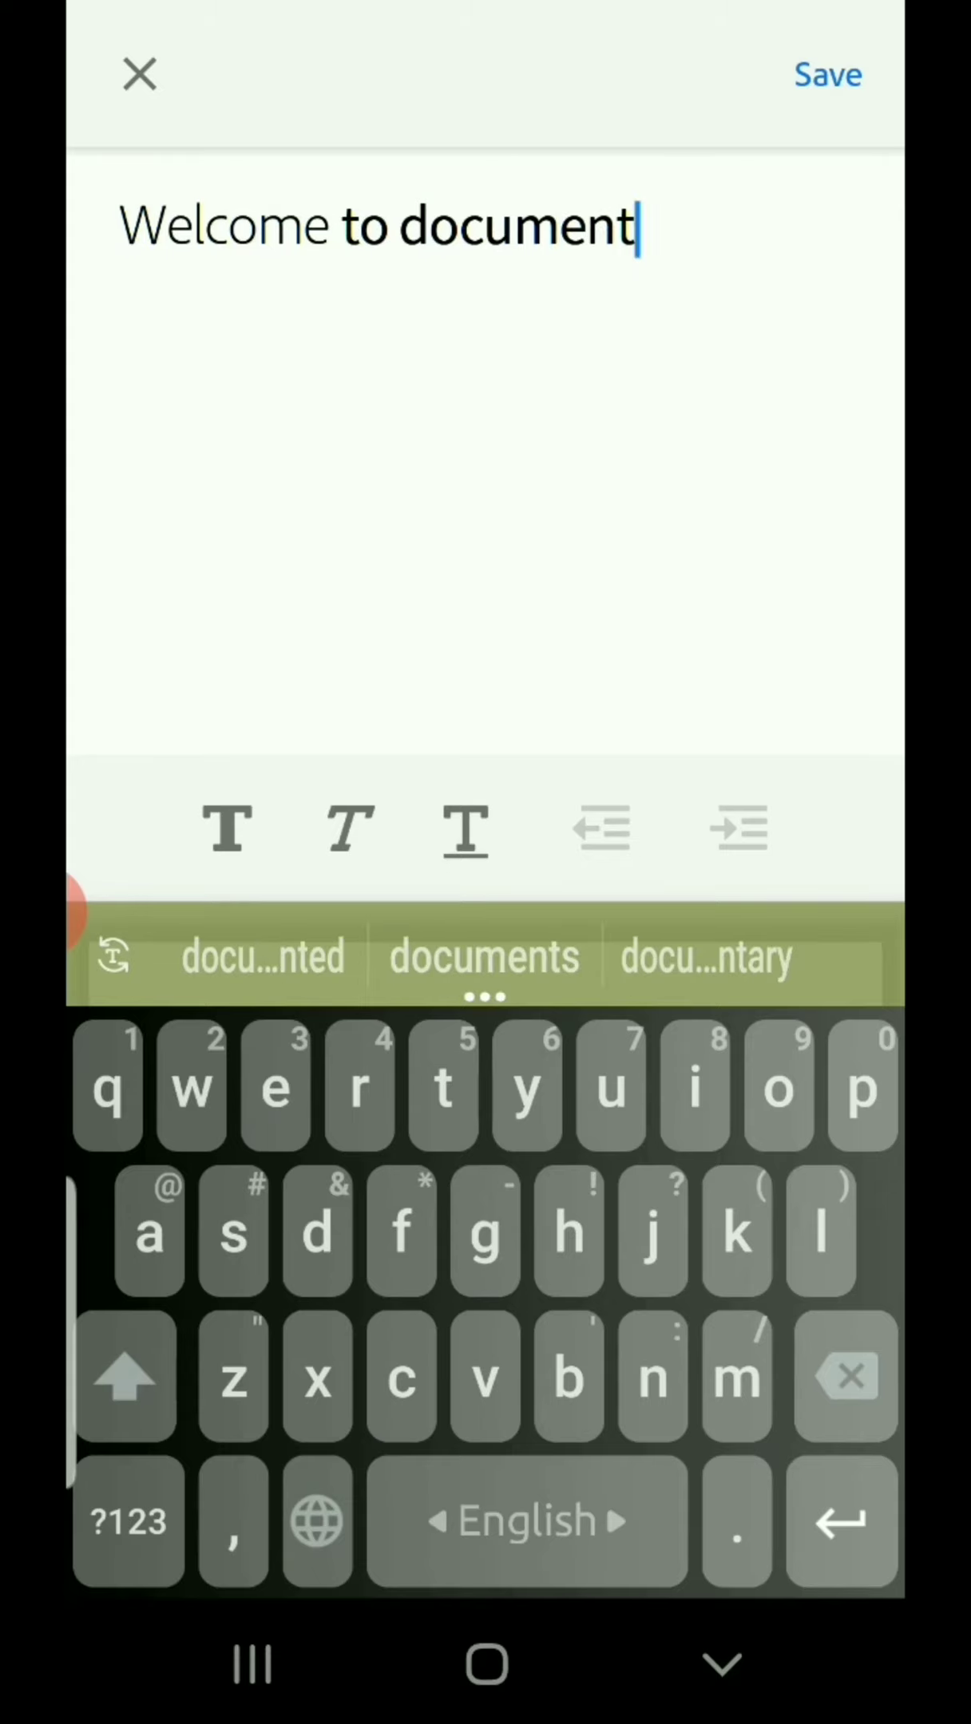
{"action": "key", "text": "enter"}
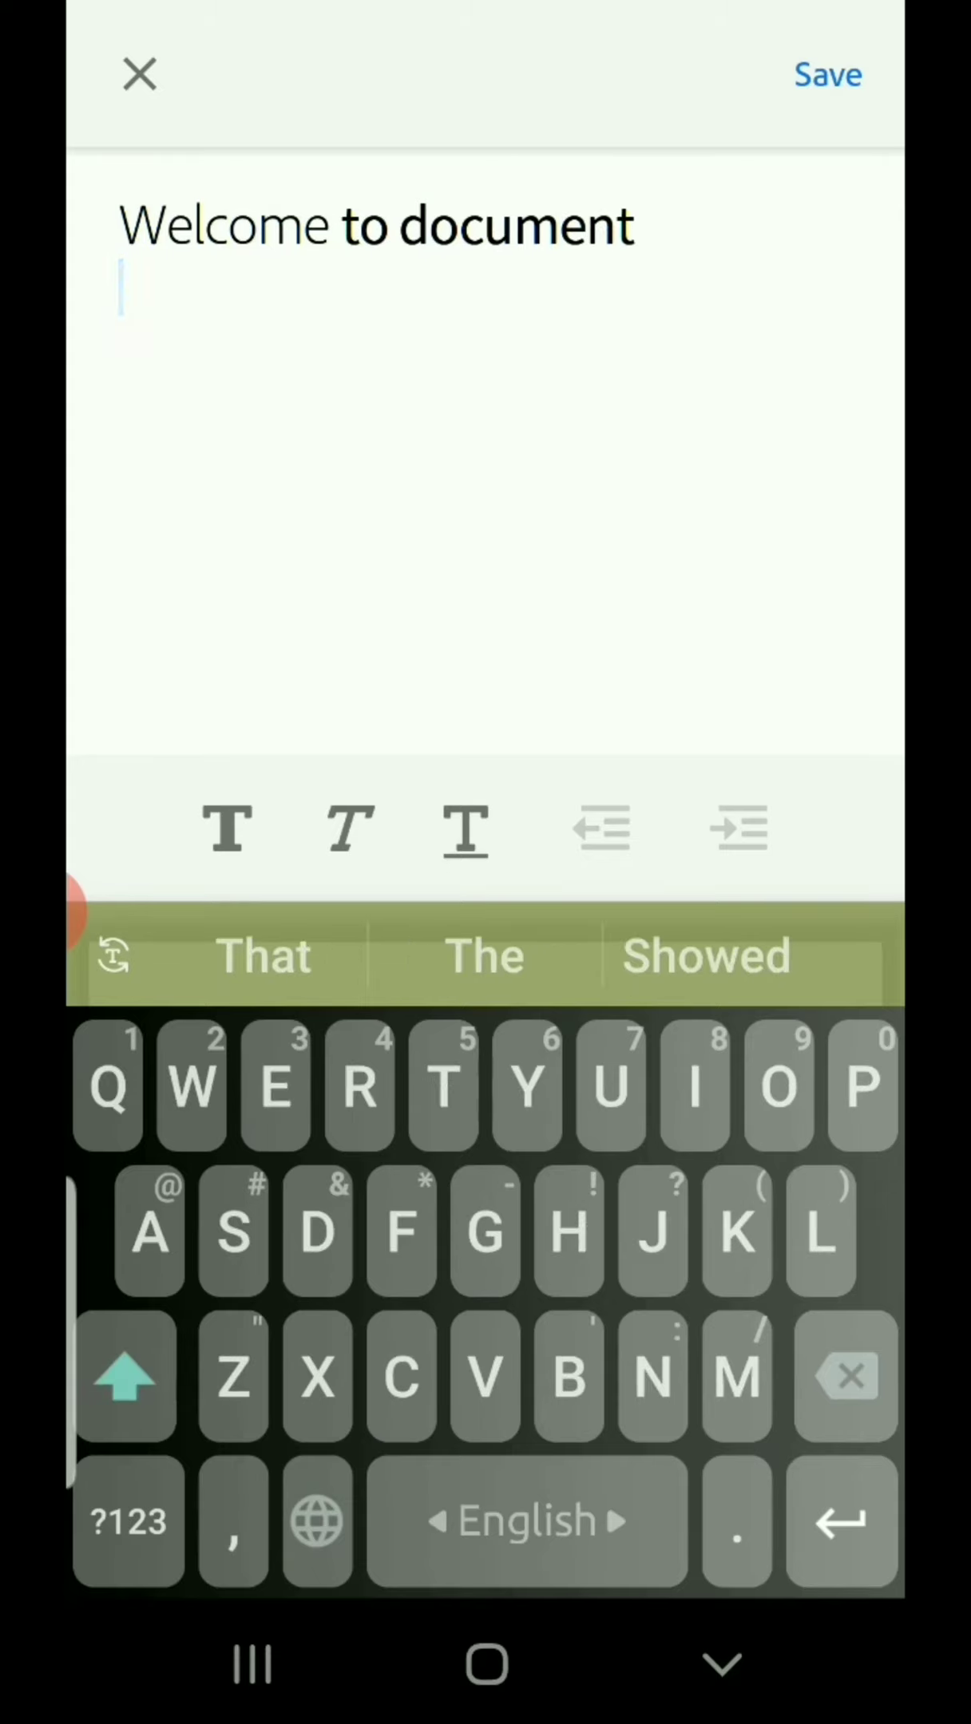
{"action": "type", "text": "Bangladesh"}
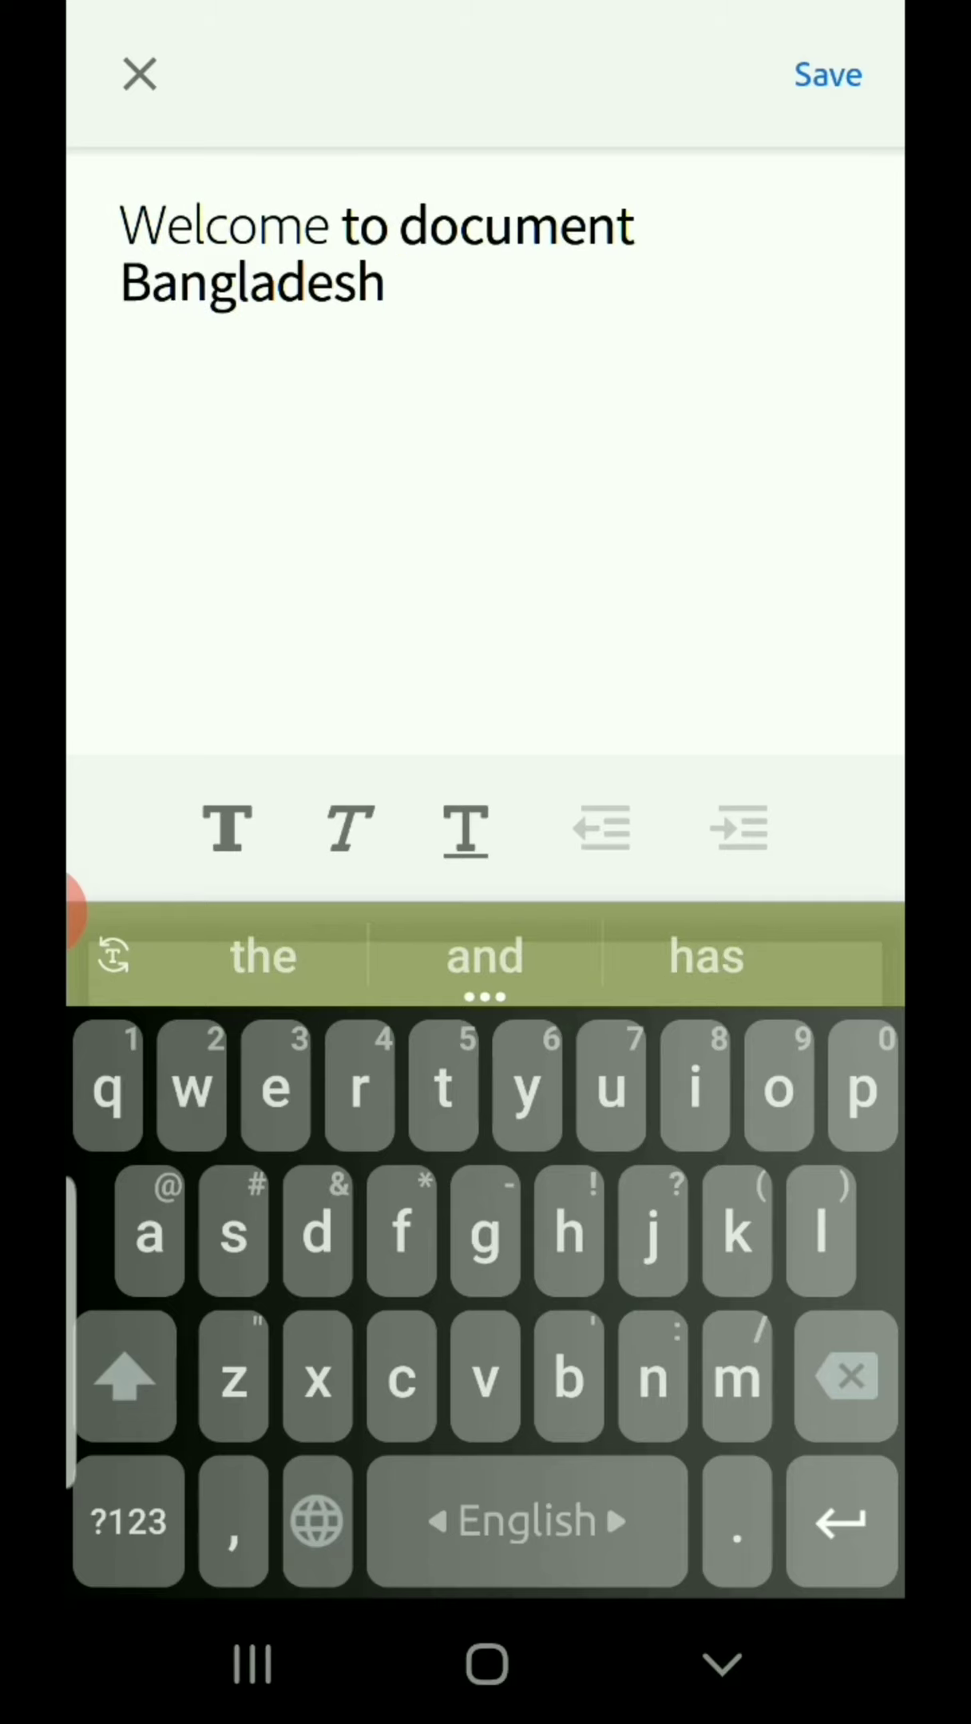
{"action": "type", "text": ",,,"}
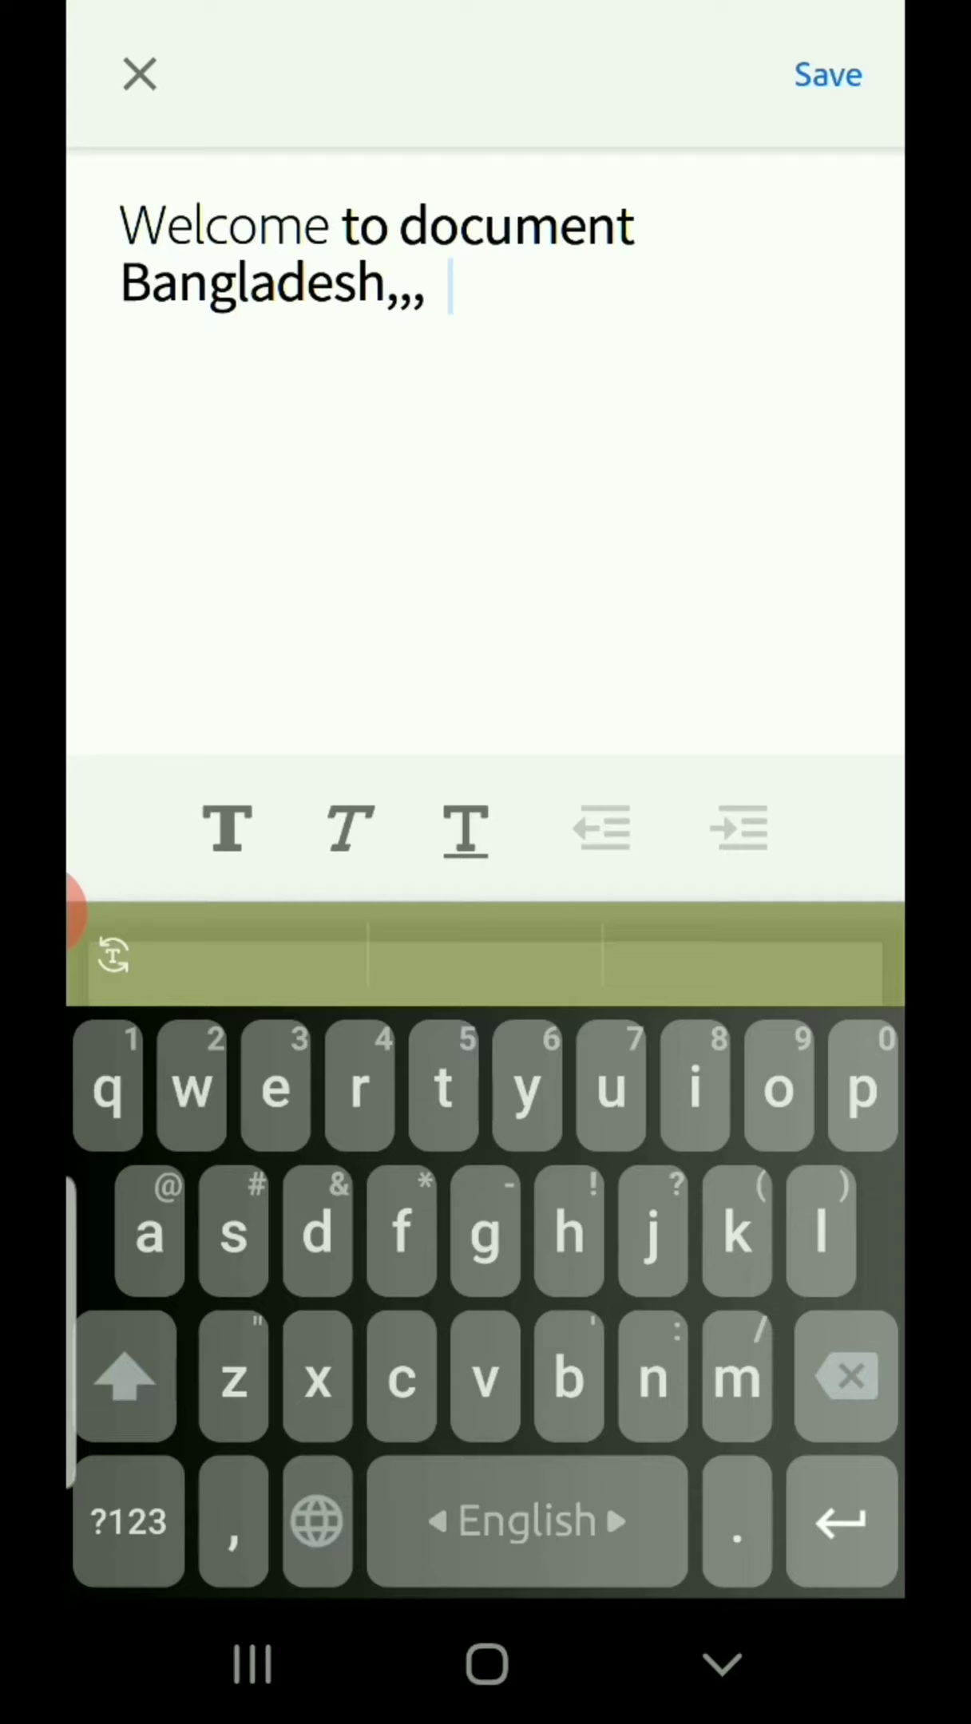
{"action": "type", "text": "Dhaka"}
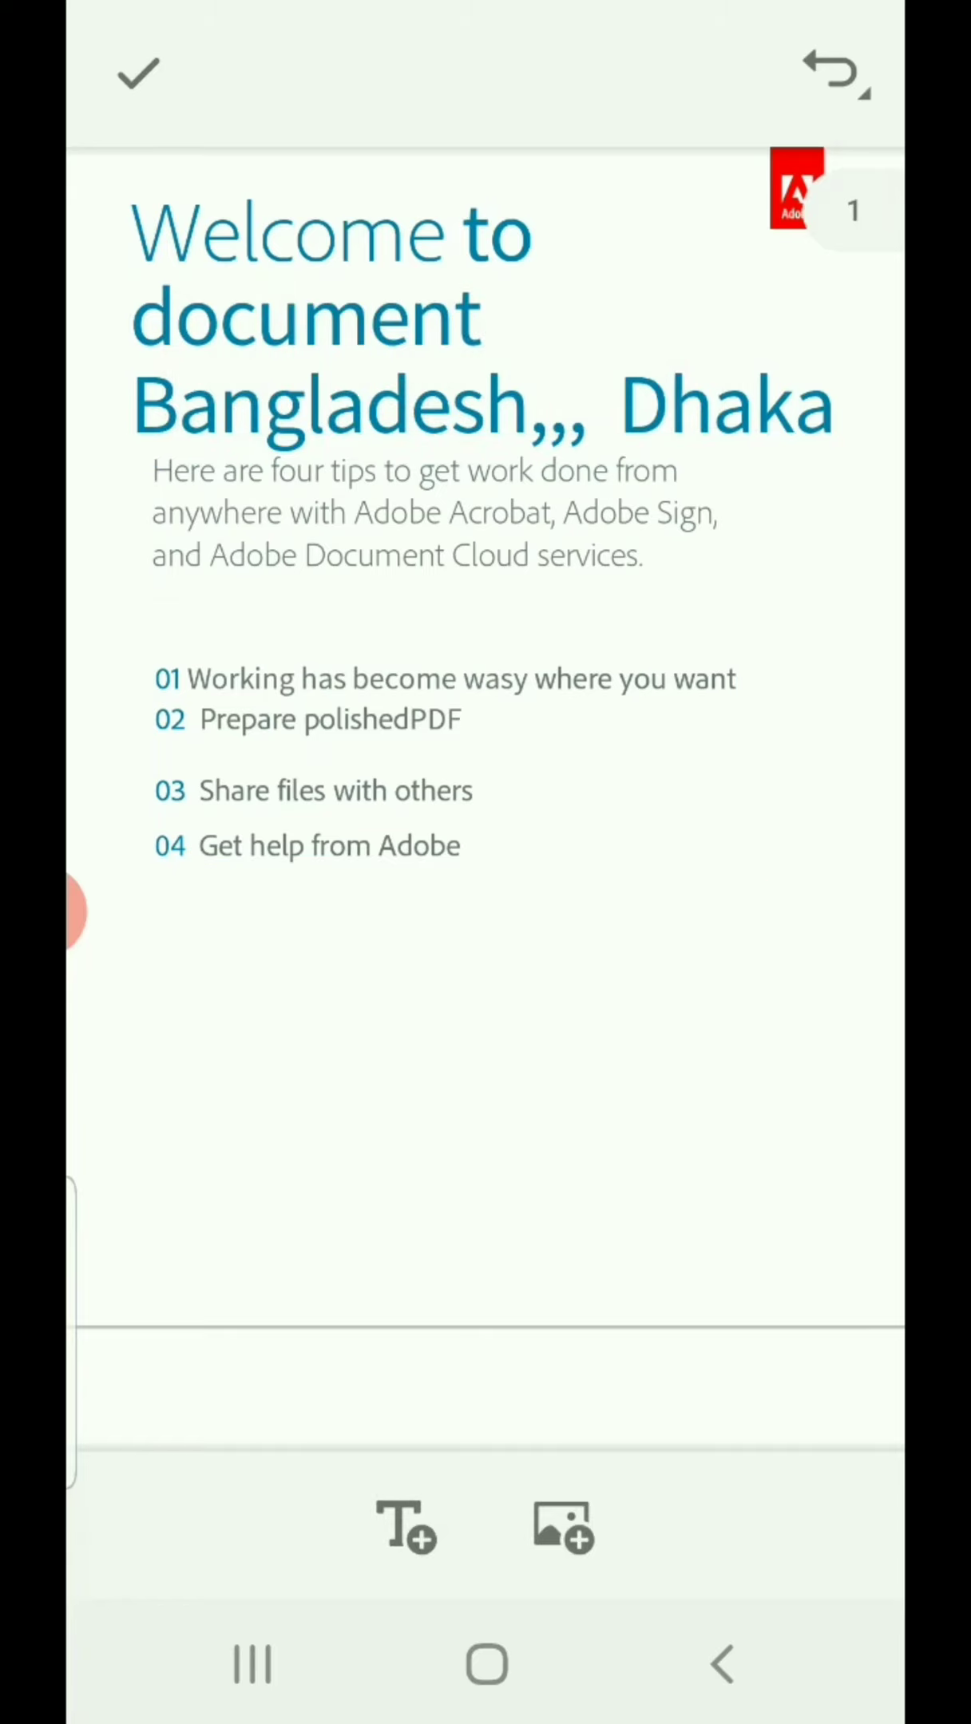
- Edit the tips text block so item 01 reads 'Work where you want'
{"action": "left_click", "coordinate": [439, 511]}
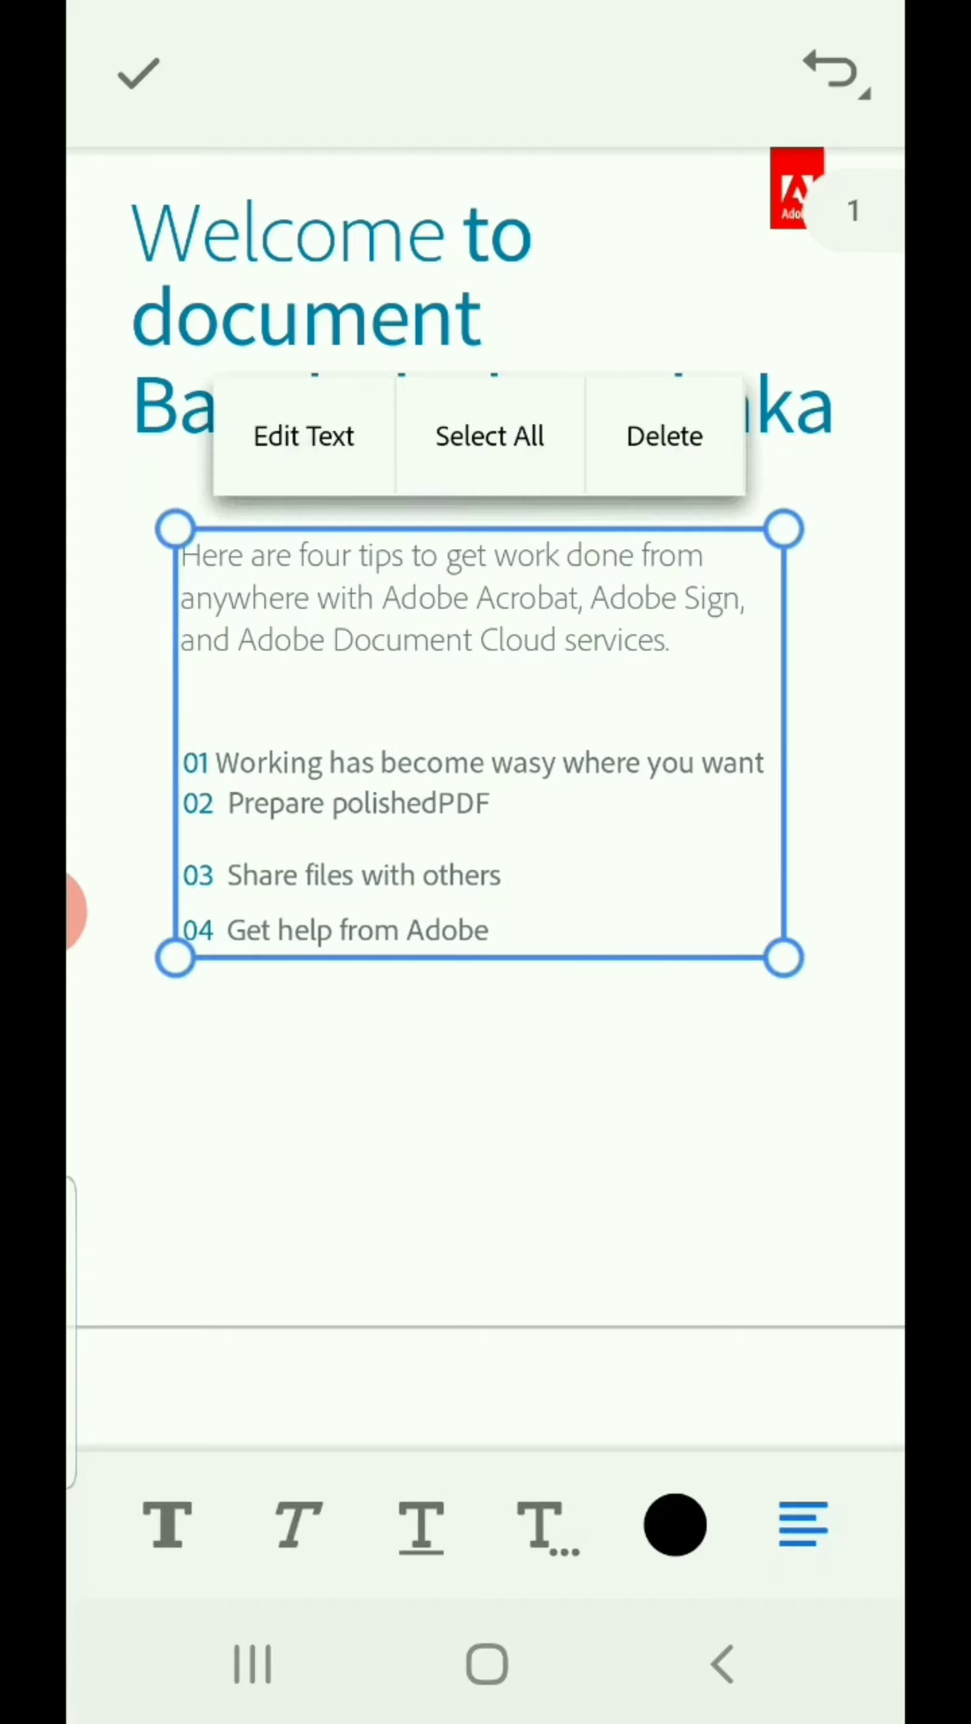
{"action": "left_click", "coordinate": [303, 436]}
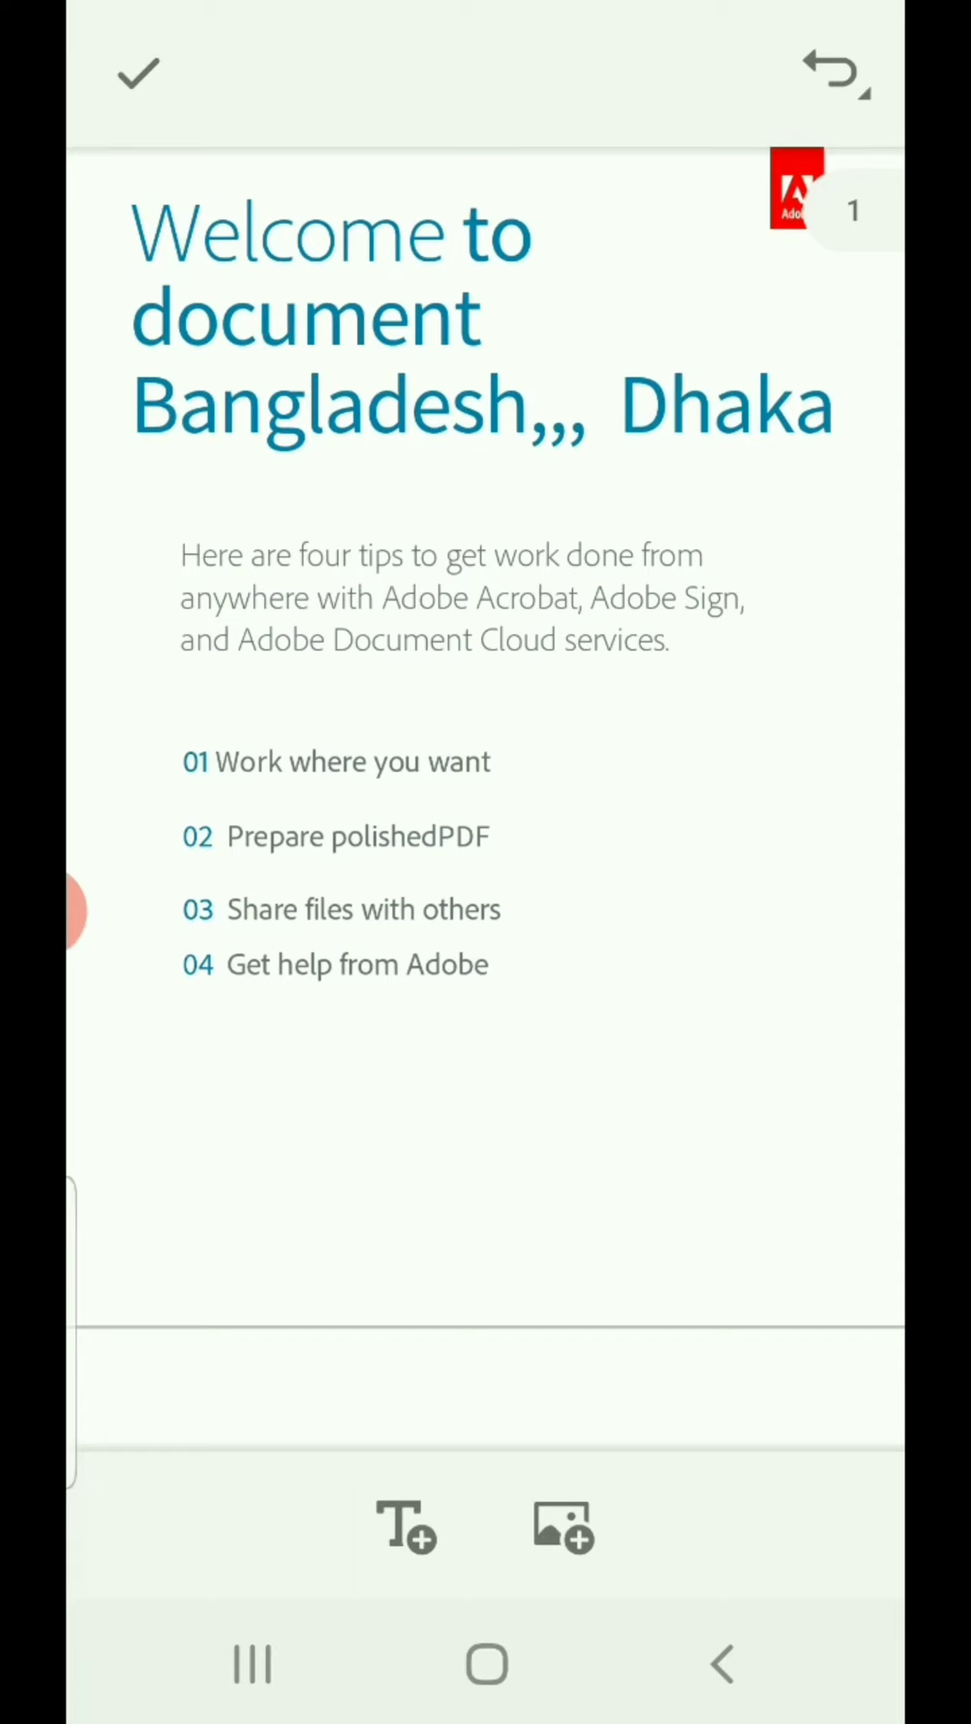
- Insert the signature photo and place it on page one below the tips list
{"action": "left_click", "coordinate": [563, 1527]}
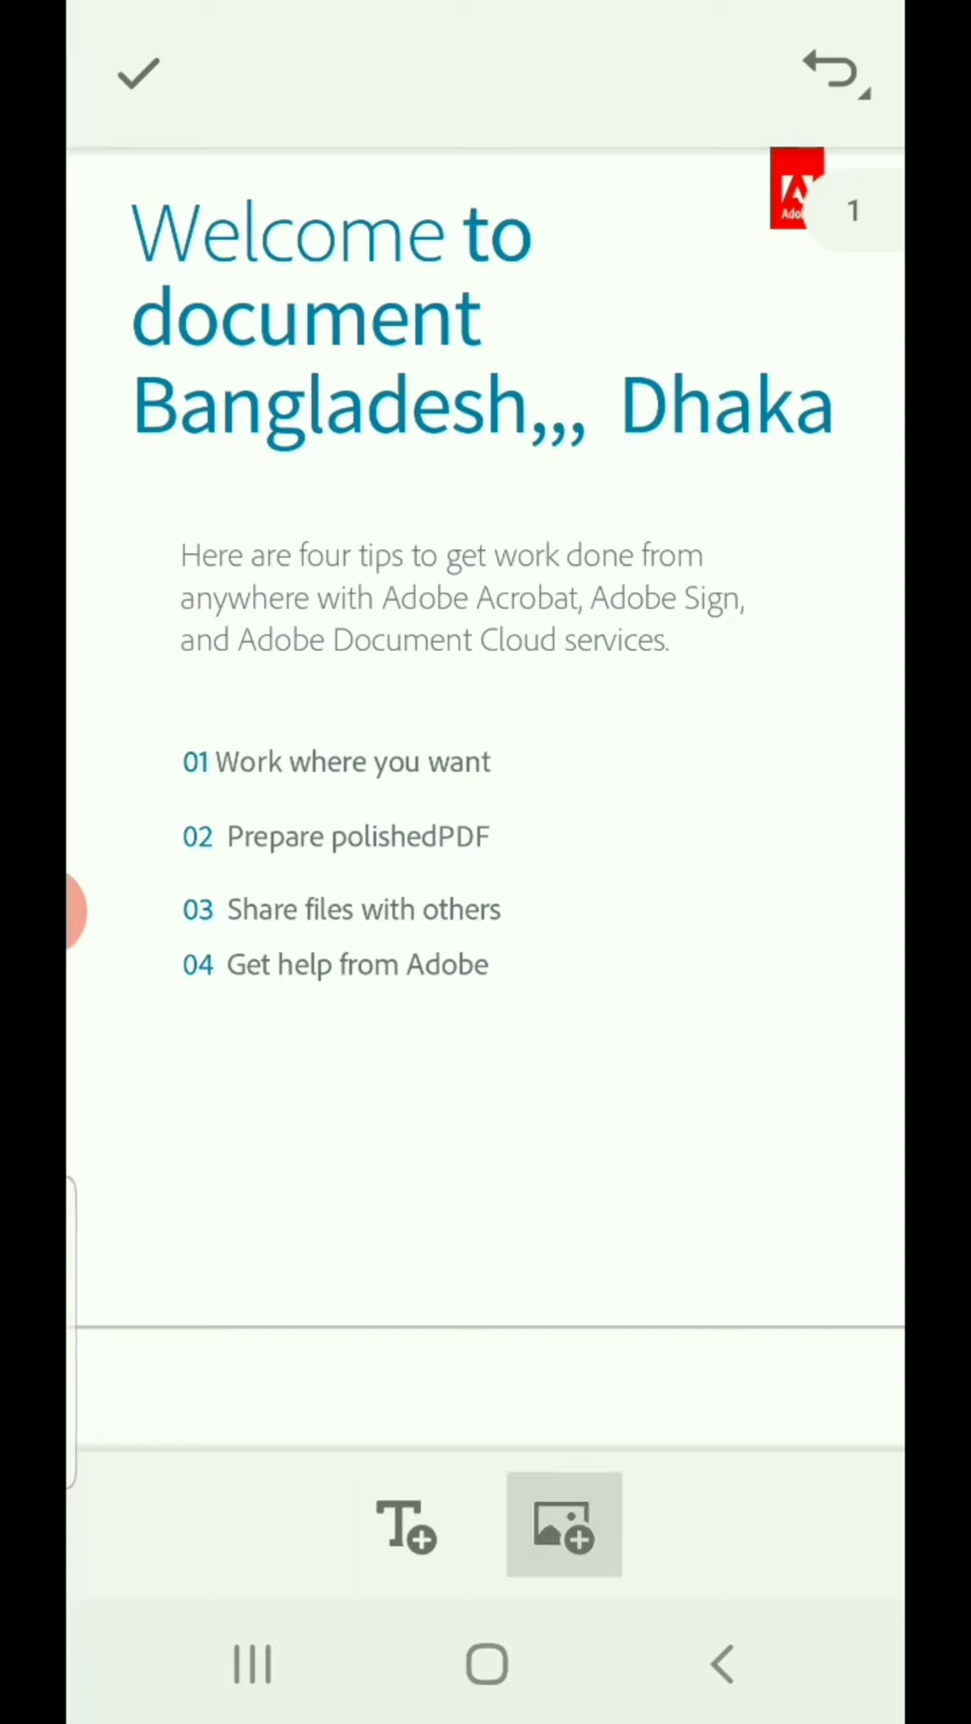
{"action": "left_click", "coordinate": [564, 1526]}
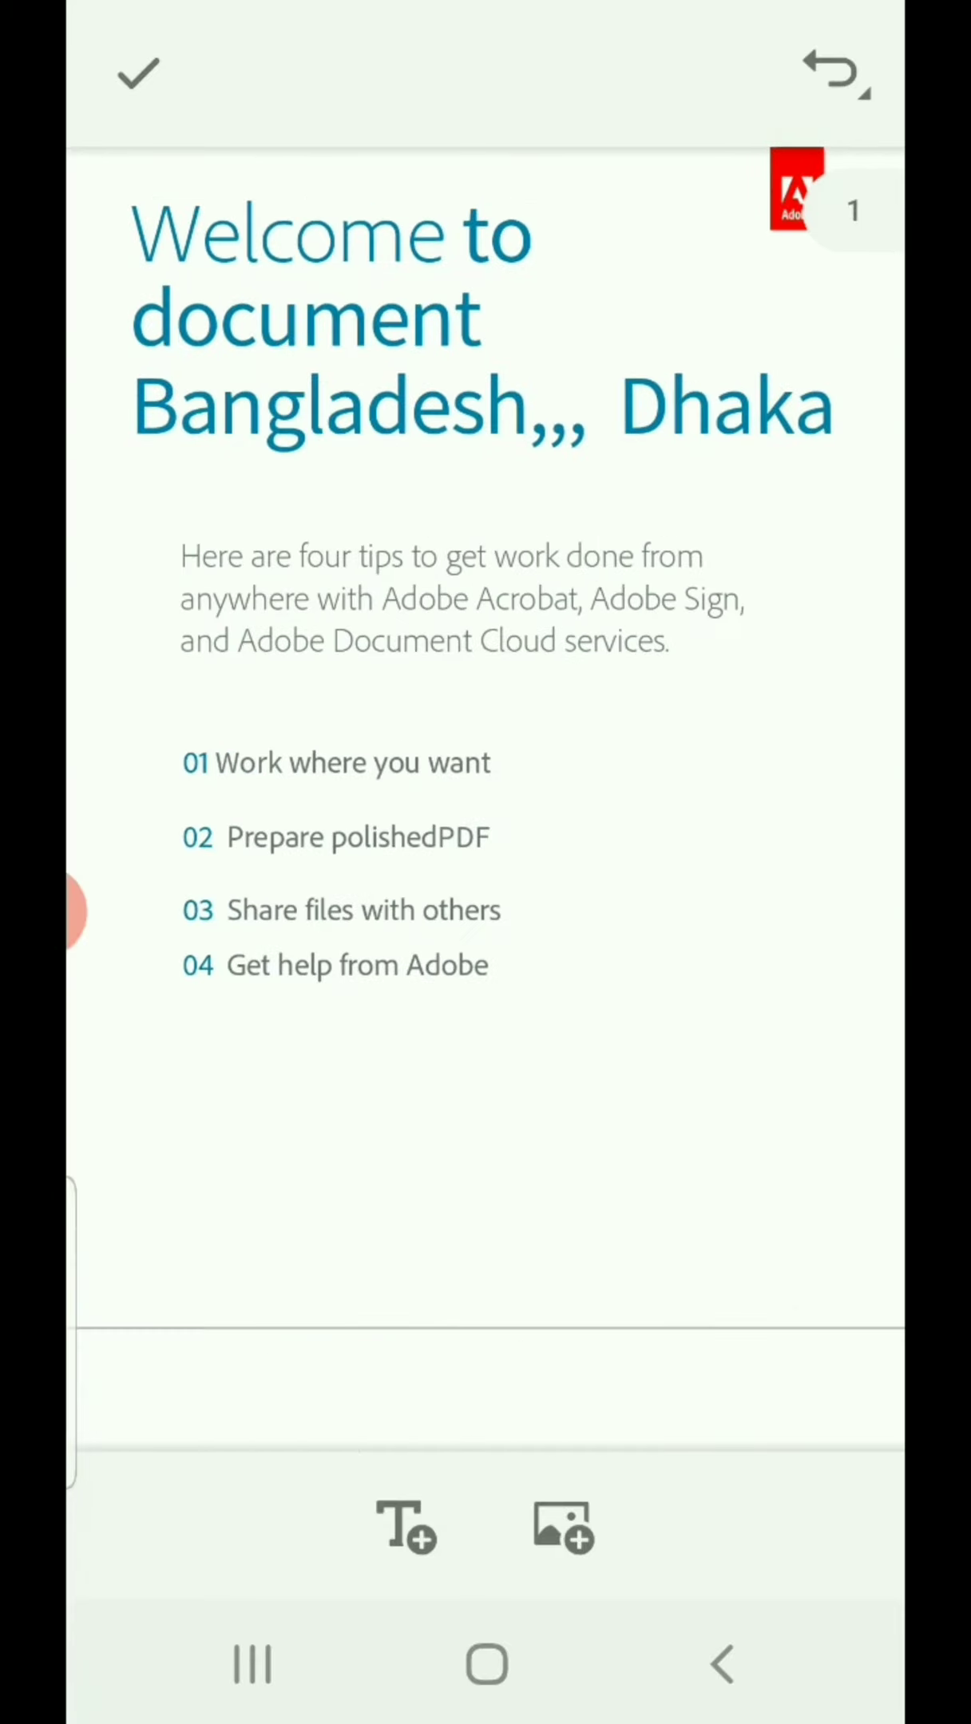
{"action": "scroll", "scroll_direction": "down", "scroll_amount": 3}
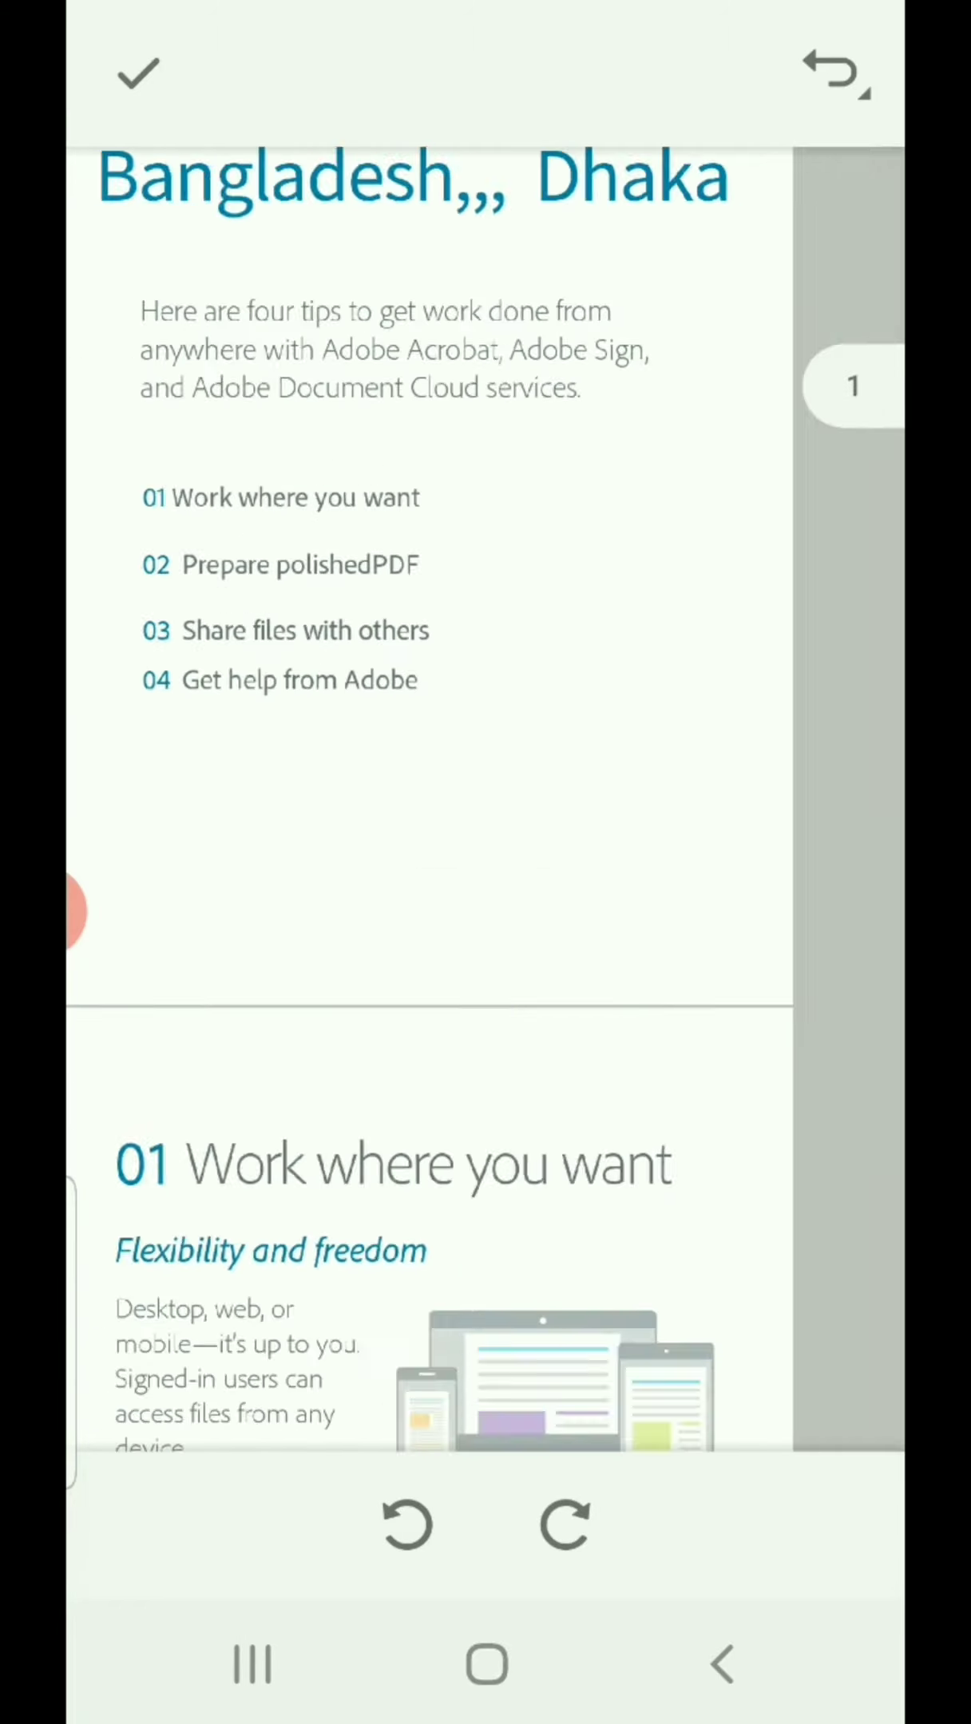
{"action": "left_click", "coordinate": [571, 940]}
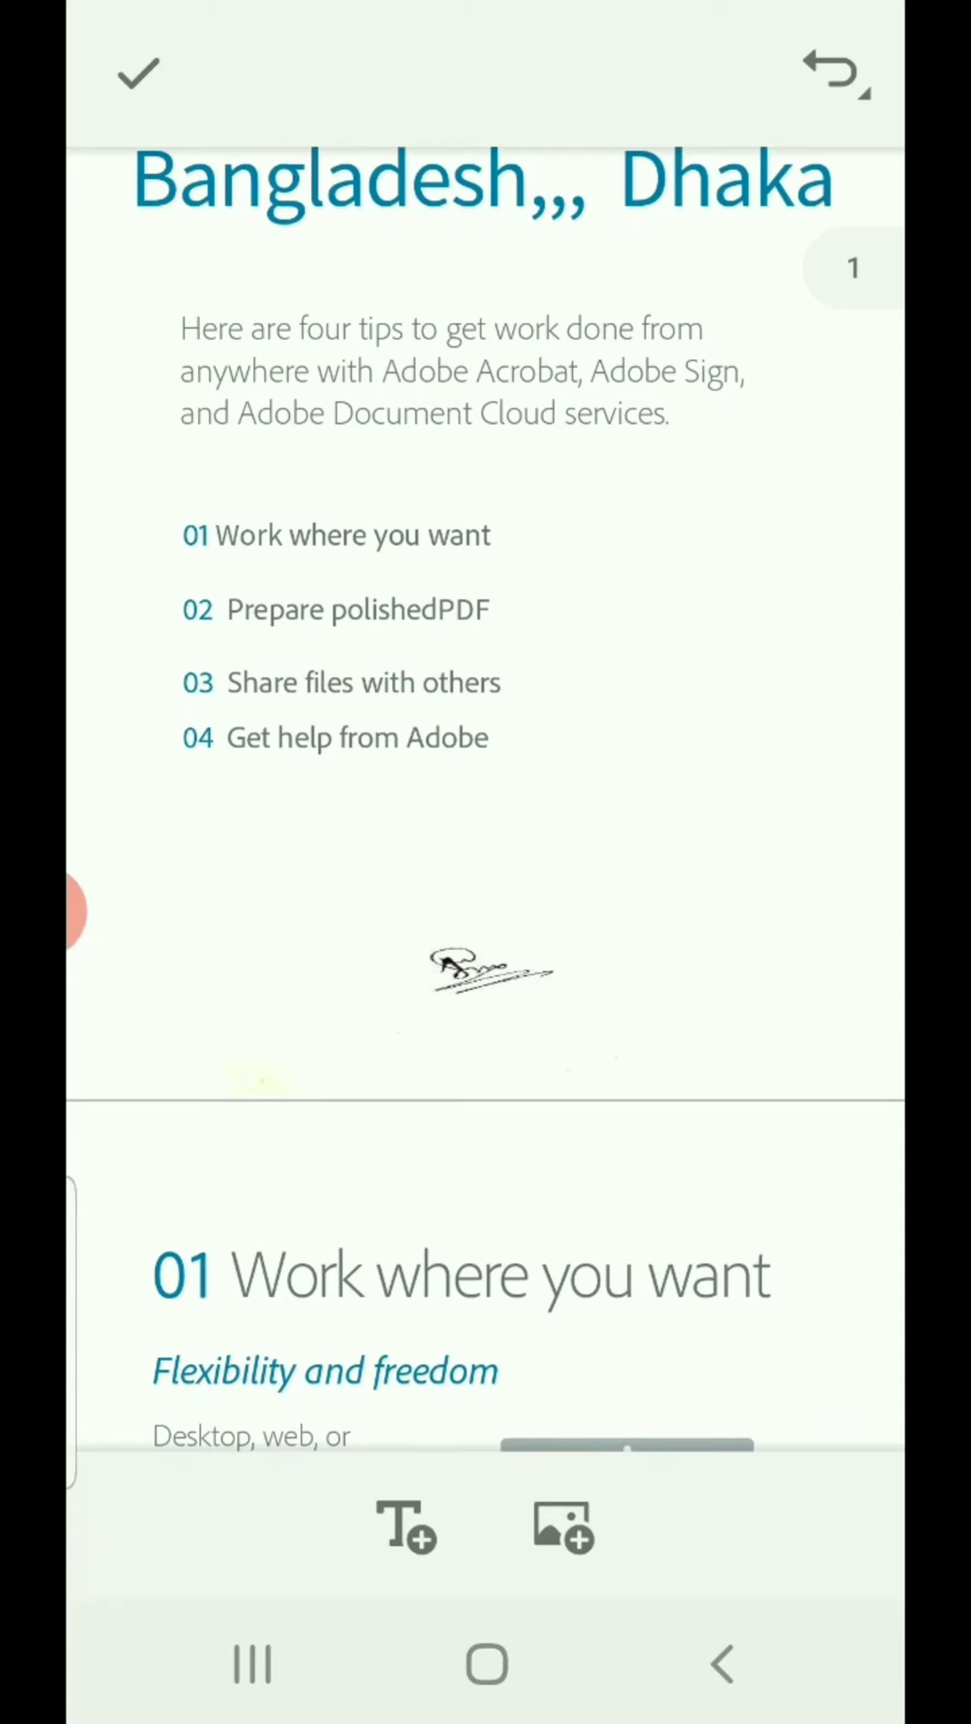
{"action": "left_click", "coordinate": [405, 1527]}
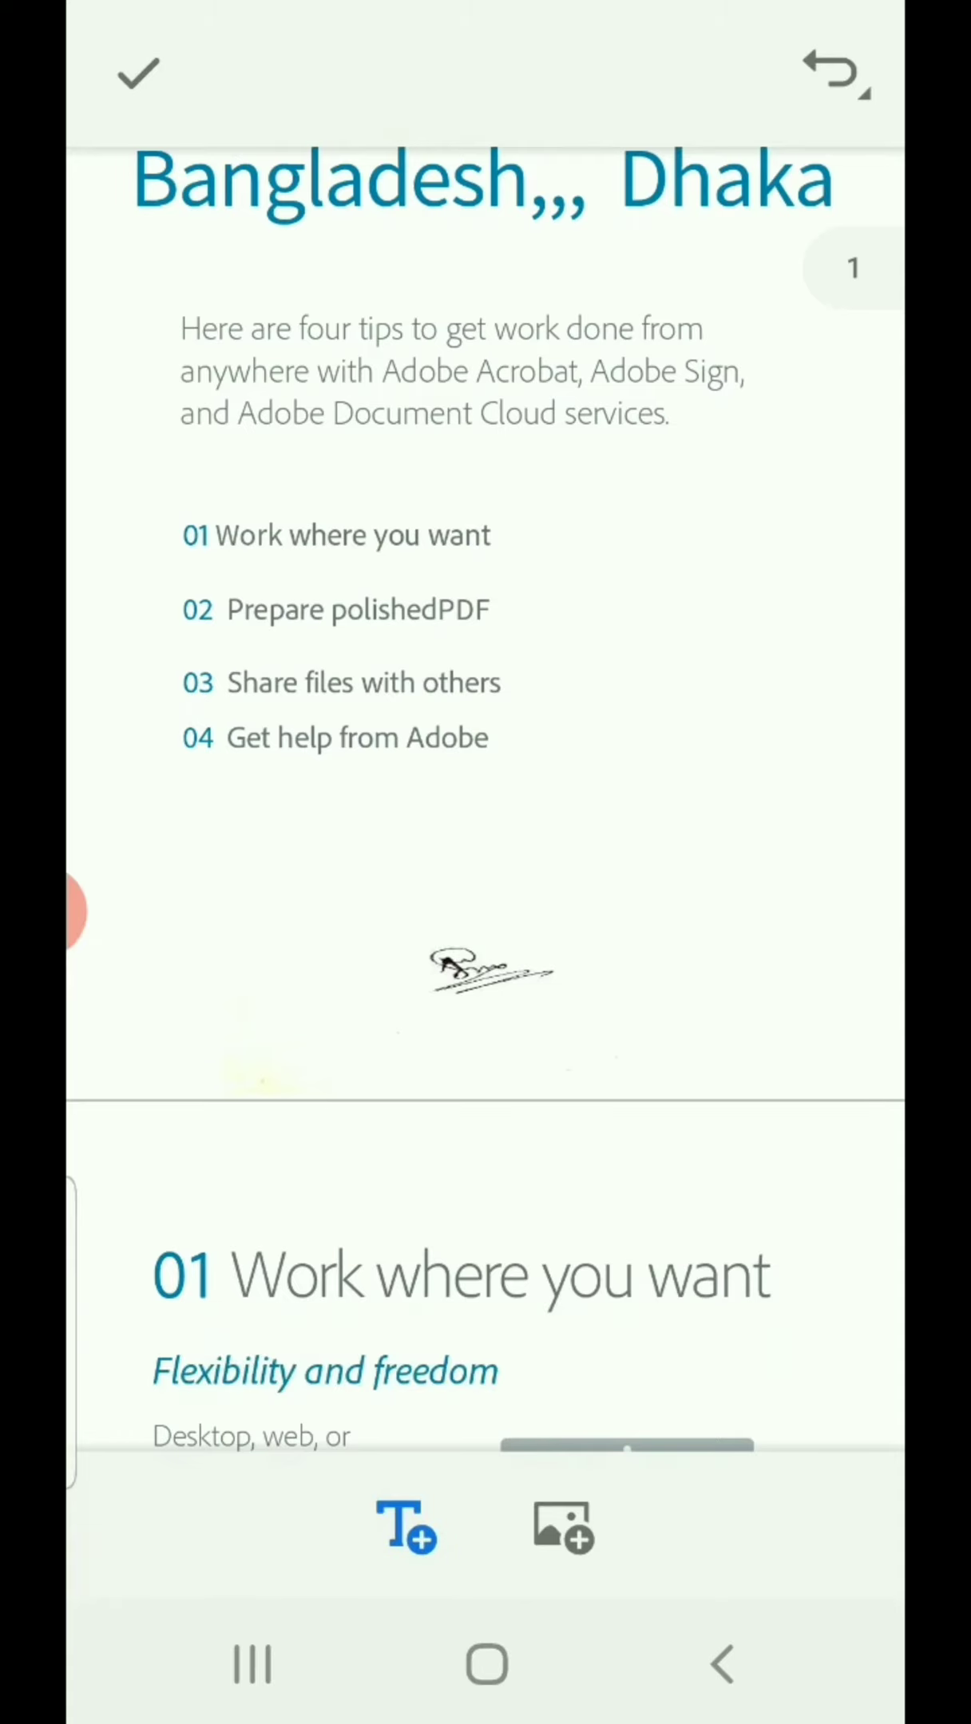
- Add a new text box on page one reading 'Thank you fo…'
{"action": "left_click", "coordinate": [406, 1526]}
{"action": "type", "text": "Thank"}
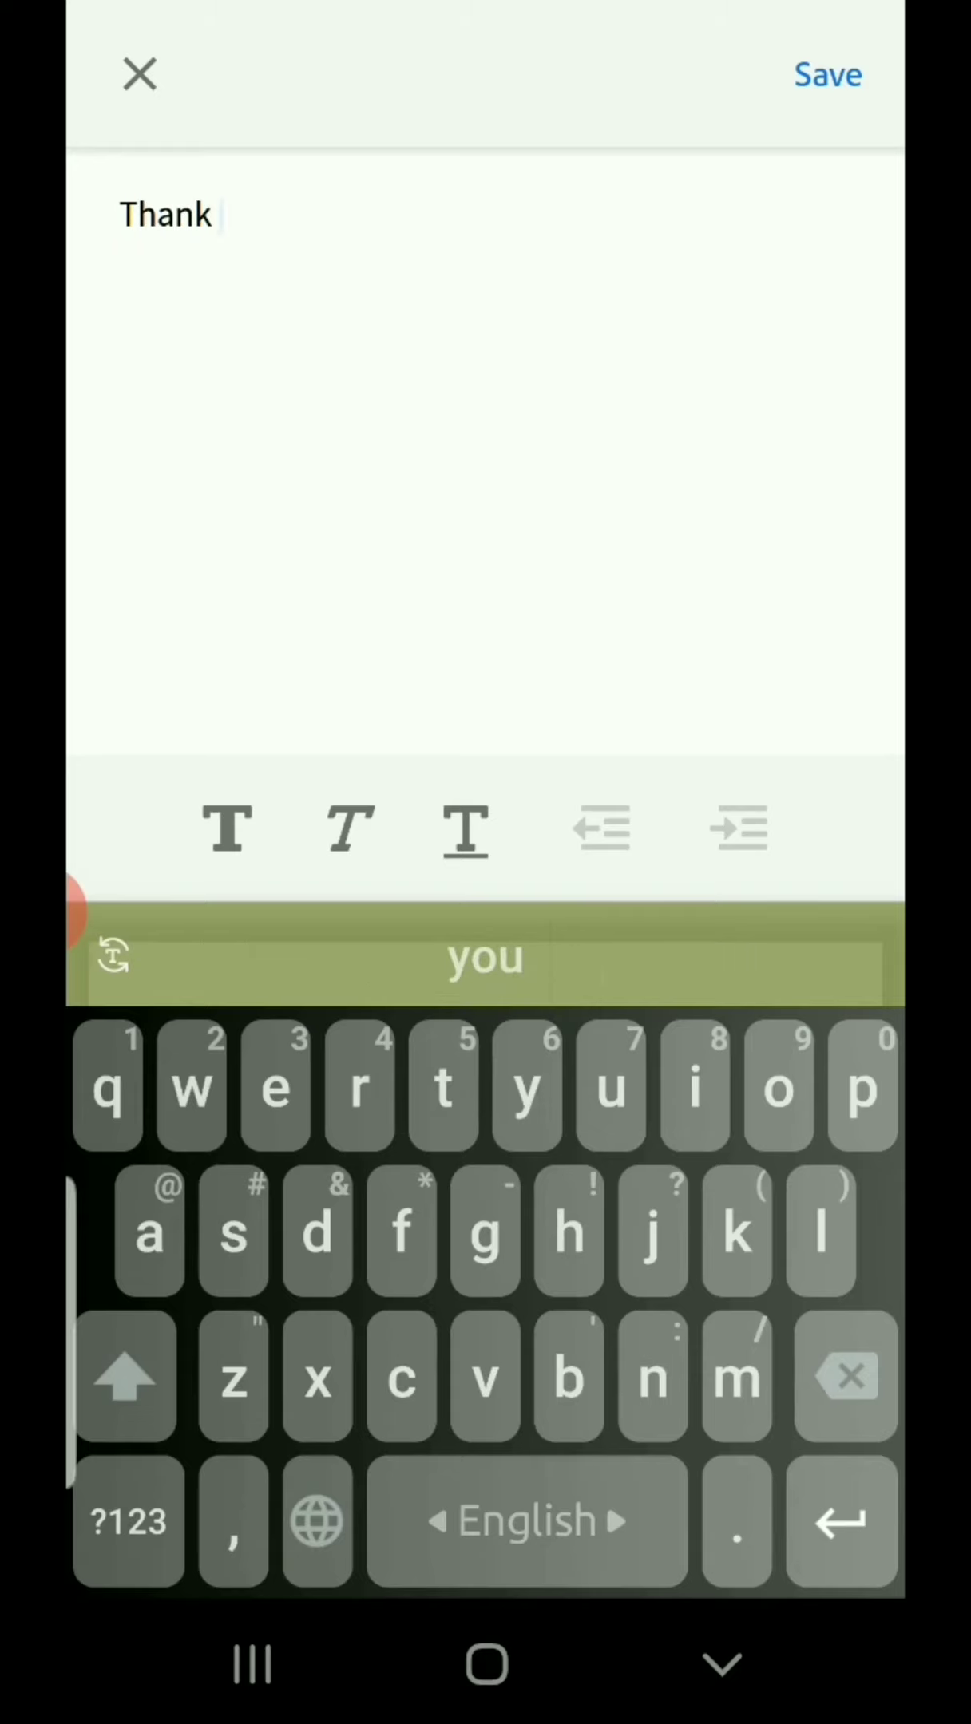
{"action": "type", "text": "you fo"}
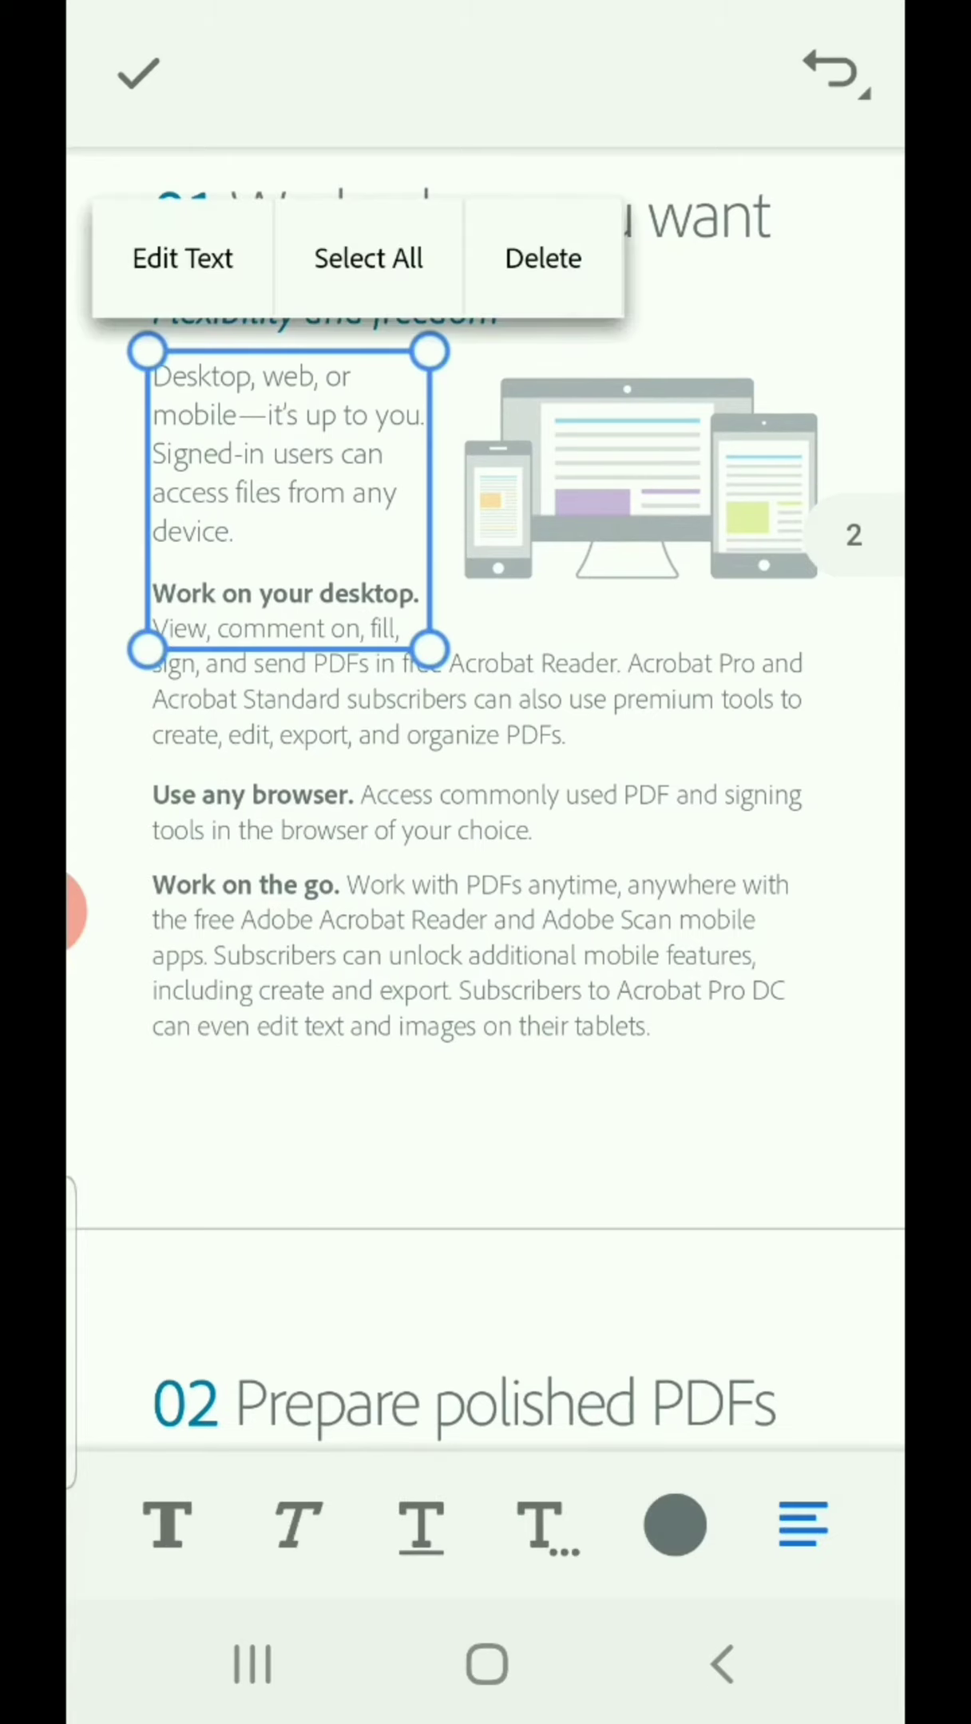
- Rewrite the page 2 desktop paragraph as 'View, comment, like, share... Subscribe to'
{"action": "left_click", "coordinate": [182, 258]}
{"action": "type", "text": "lik"}
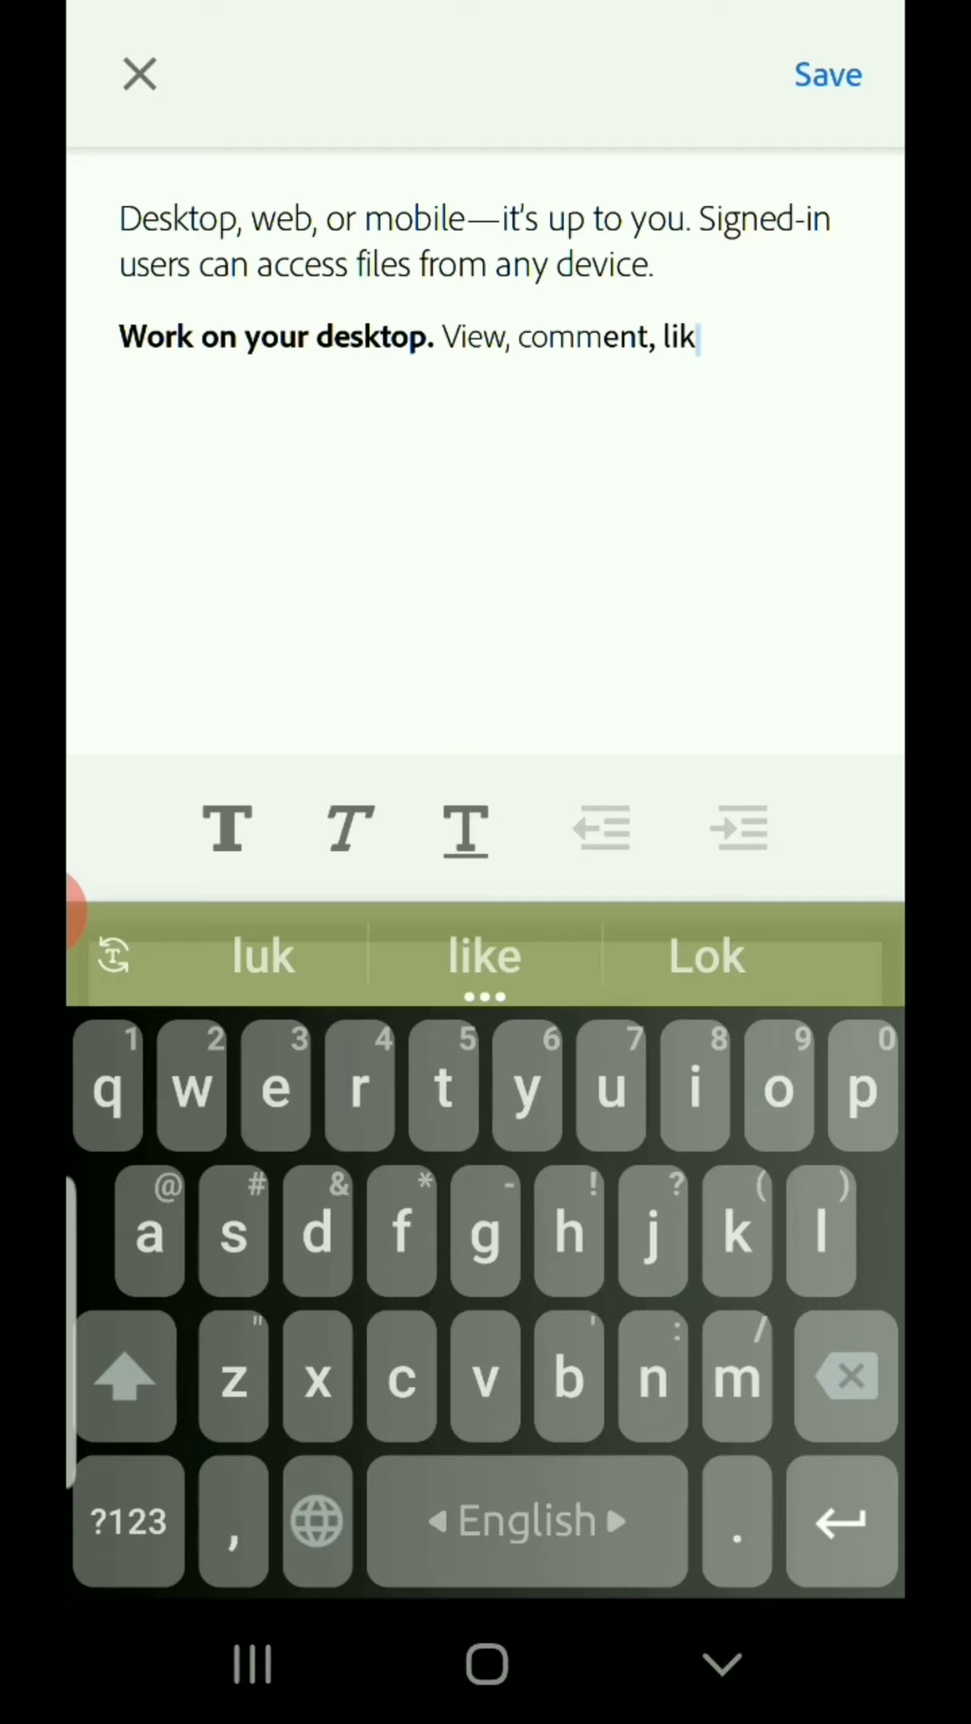
{"action": "type", "text": "e, share... Subscri"}
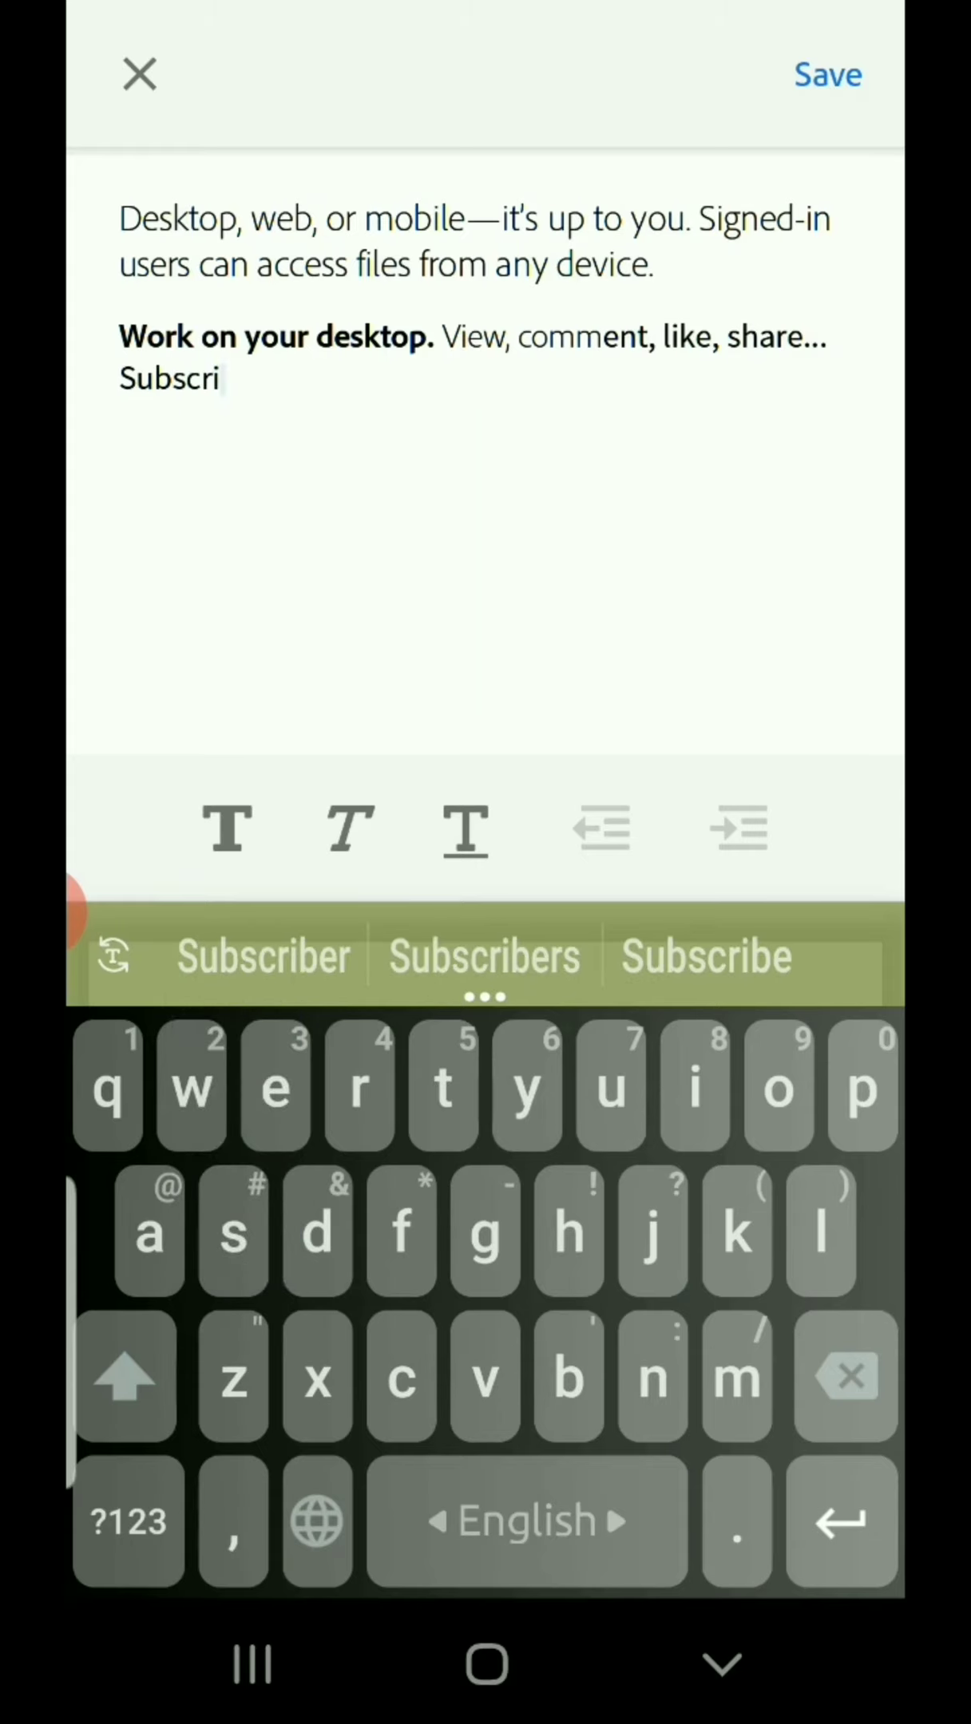
{"action": "left_click", "coordinate": [704, 957]}
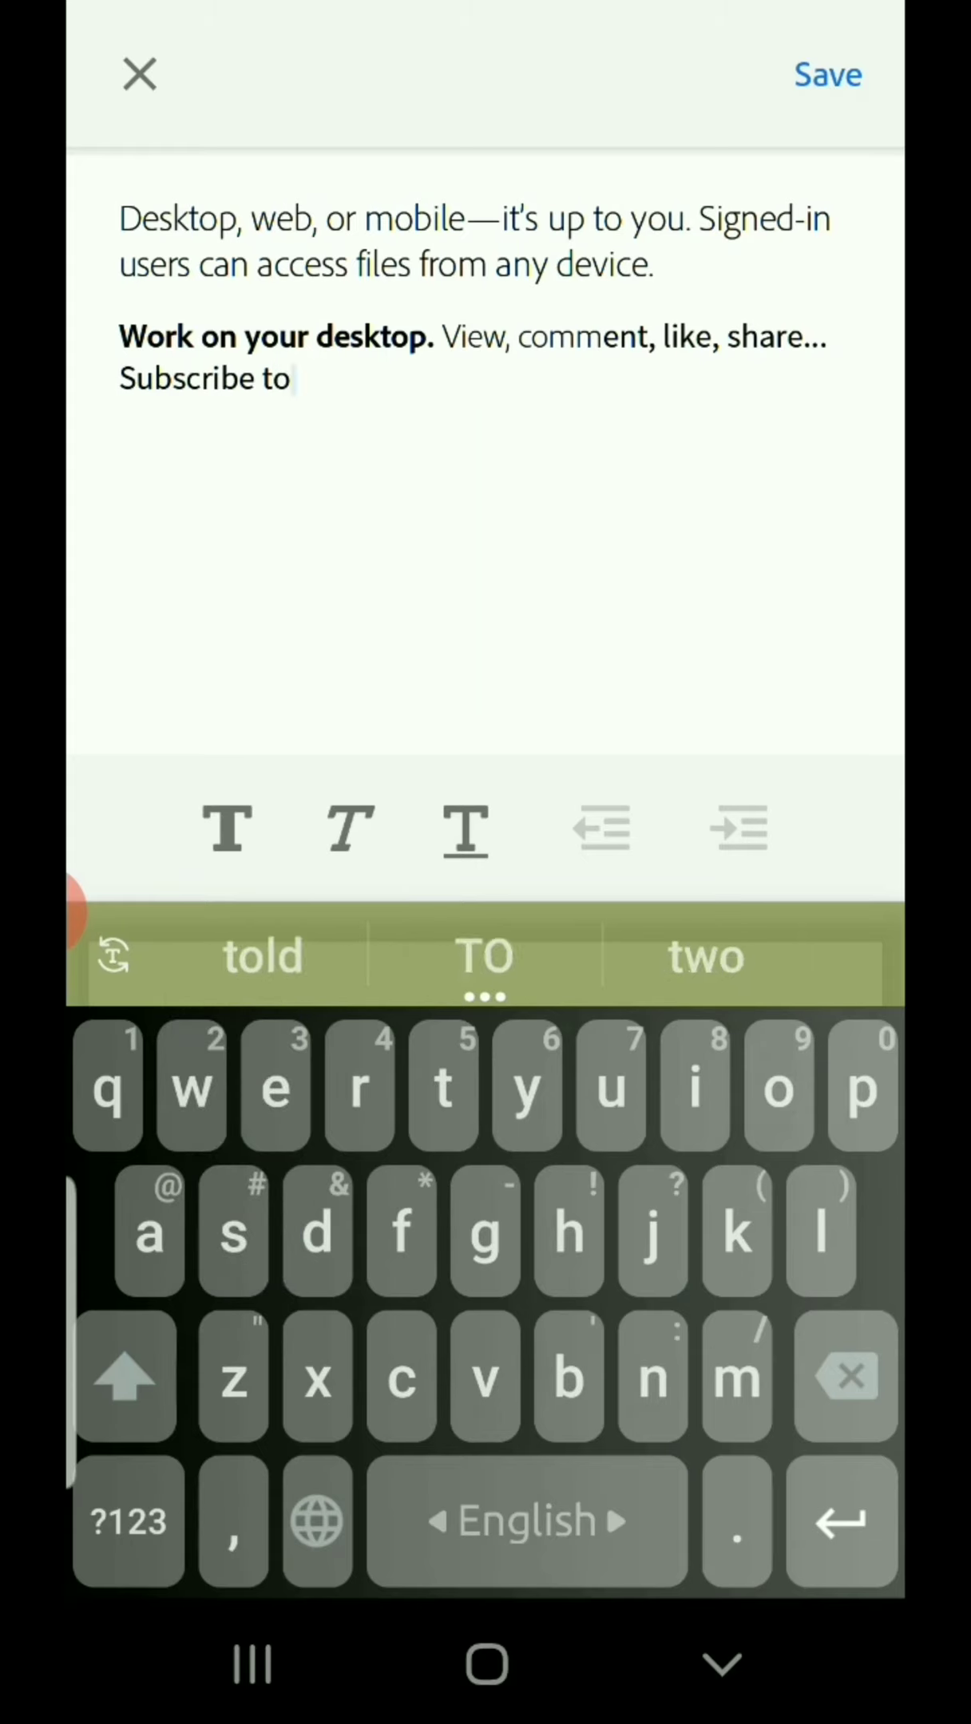